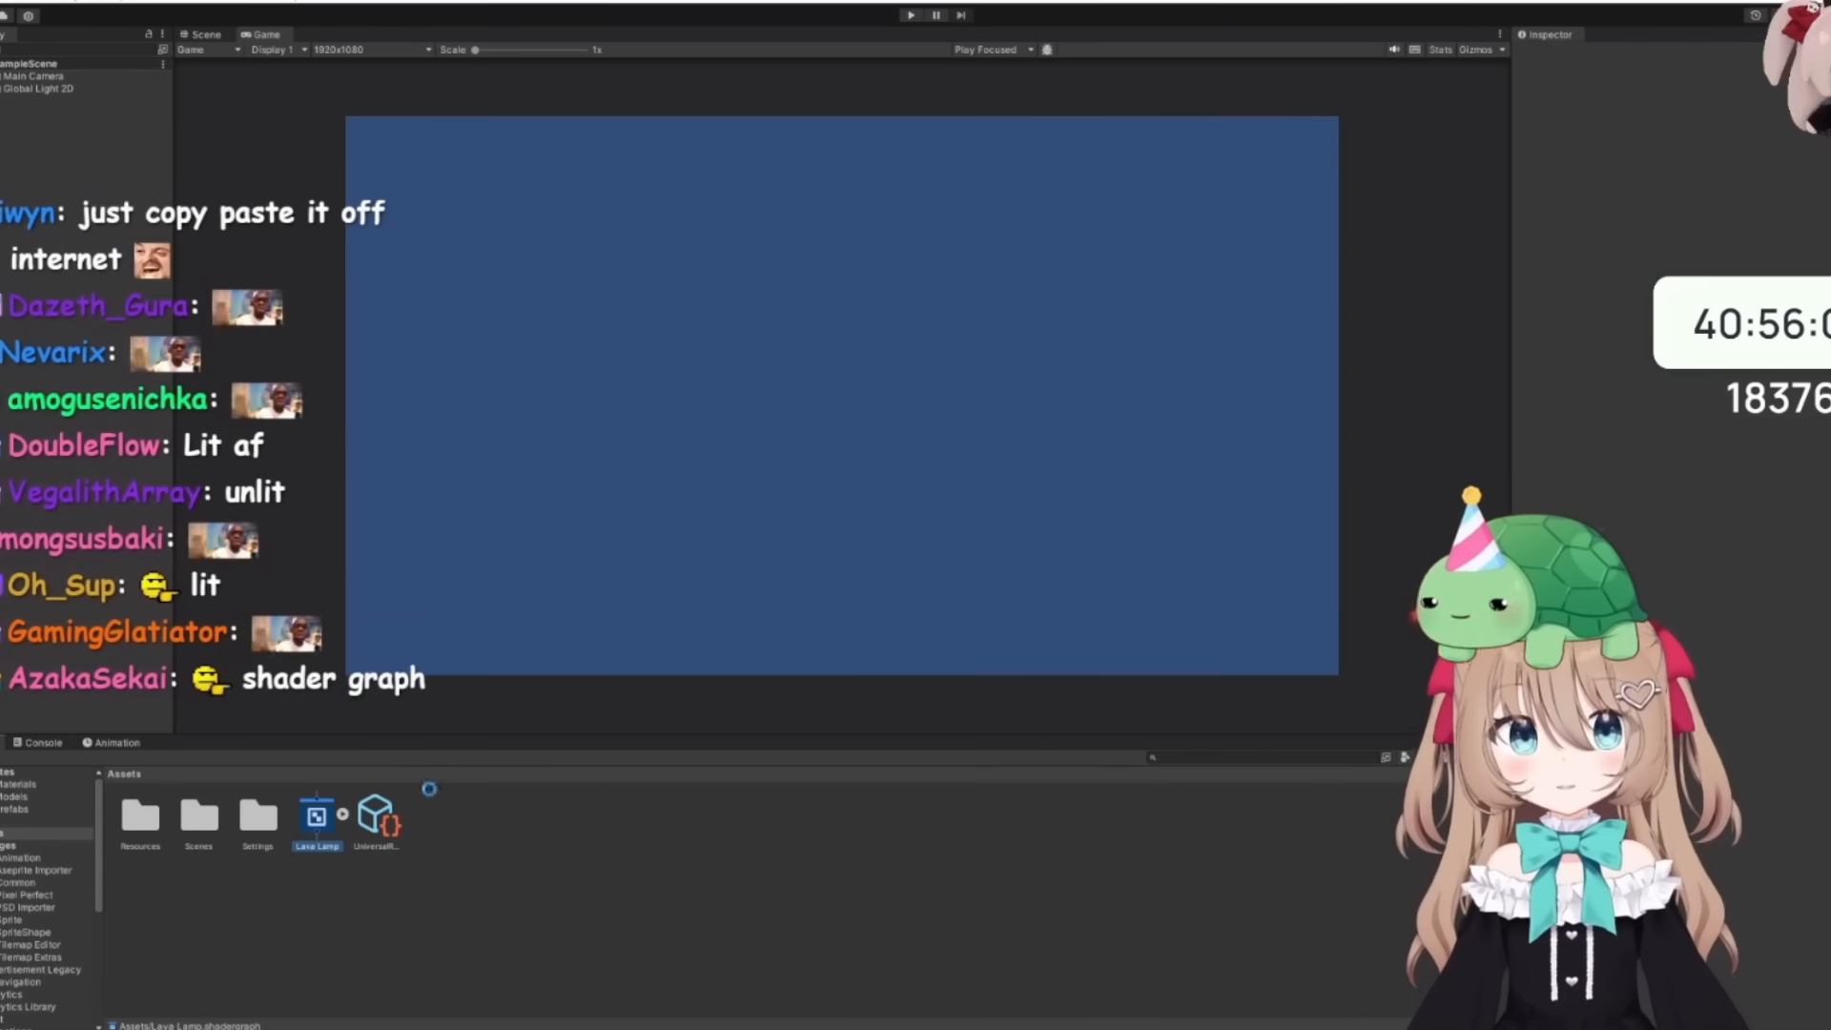
- Select the Lava Lamp shader graph asset and open it for editing
click(316, 813)
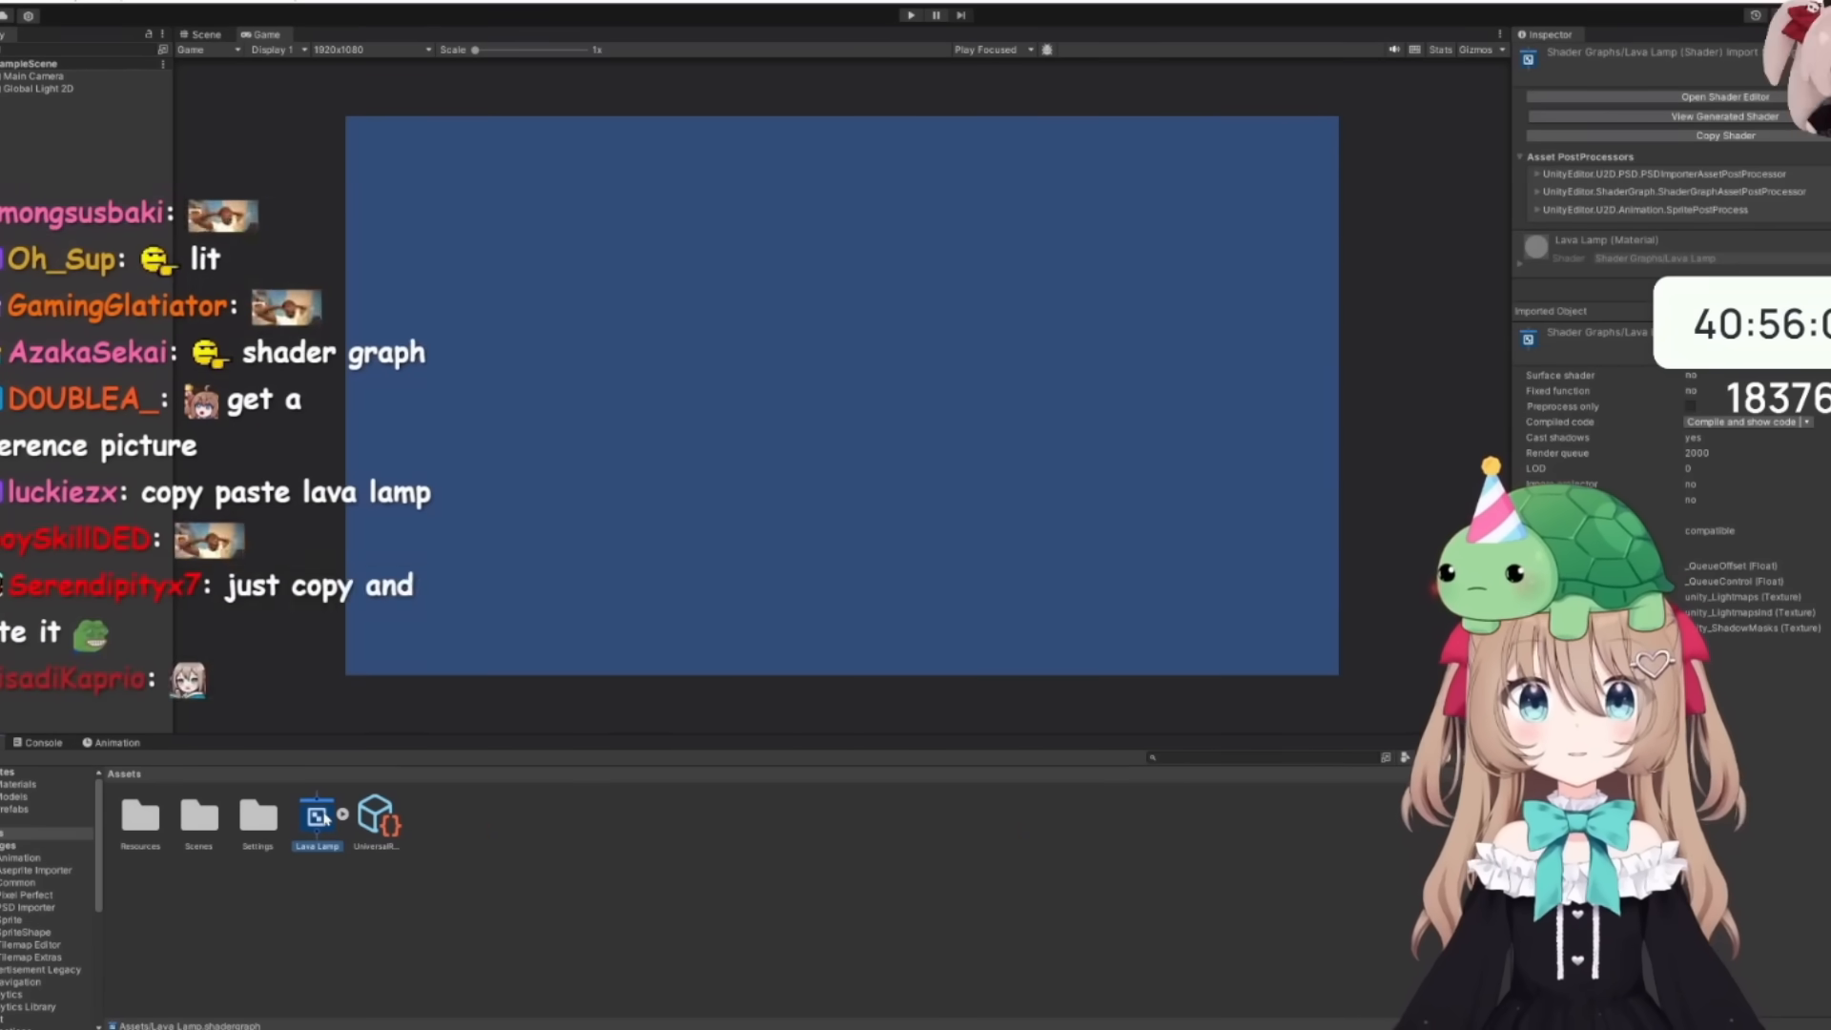
click(1724, 95)
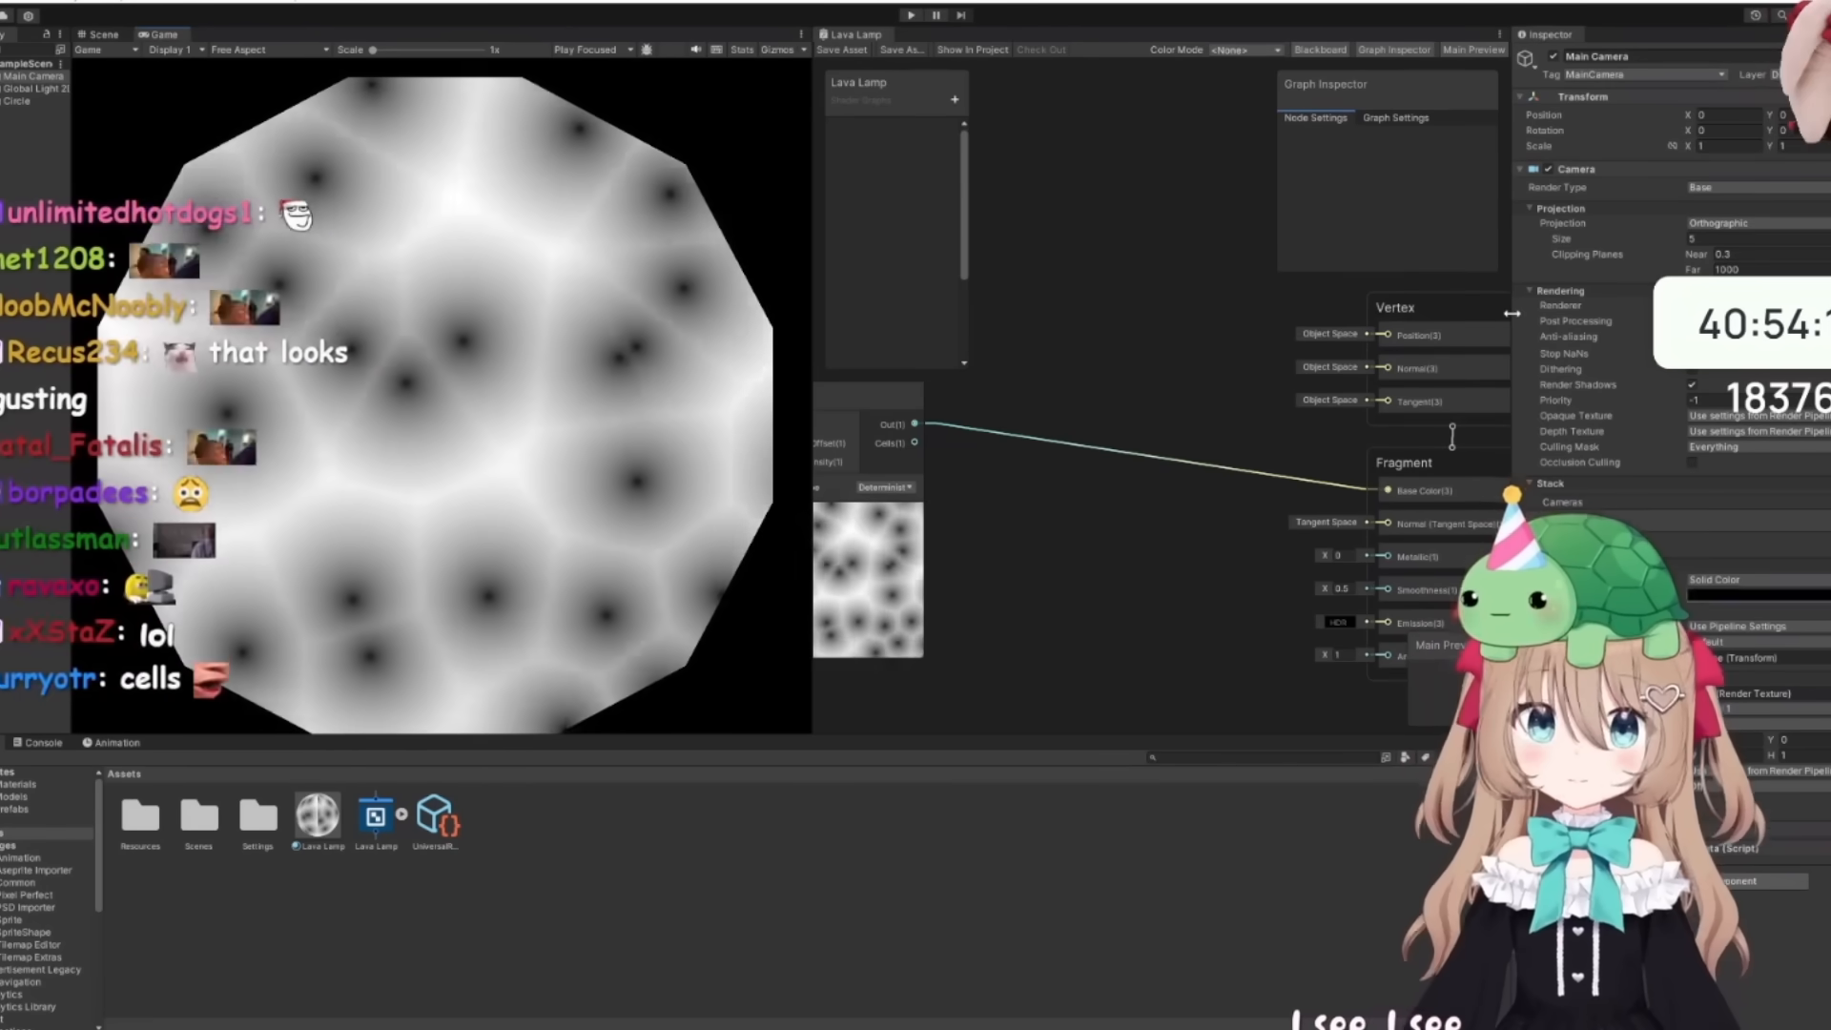
- Sample _MainTex, multiply it with the Voronoi noise, and wire the result into Base Color
click(116, 35)
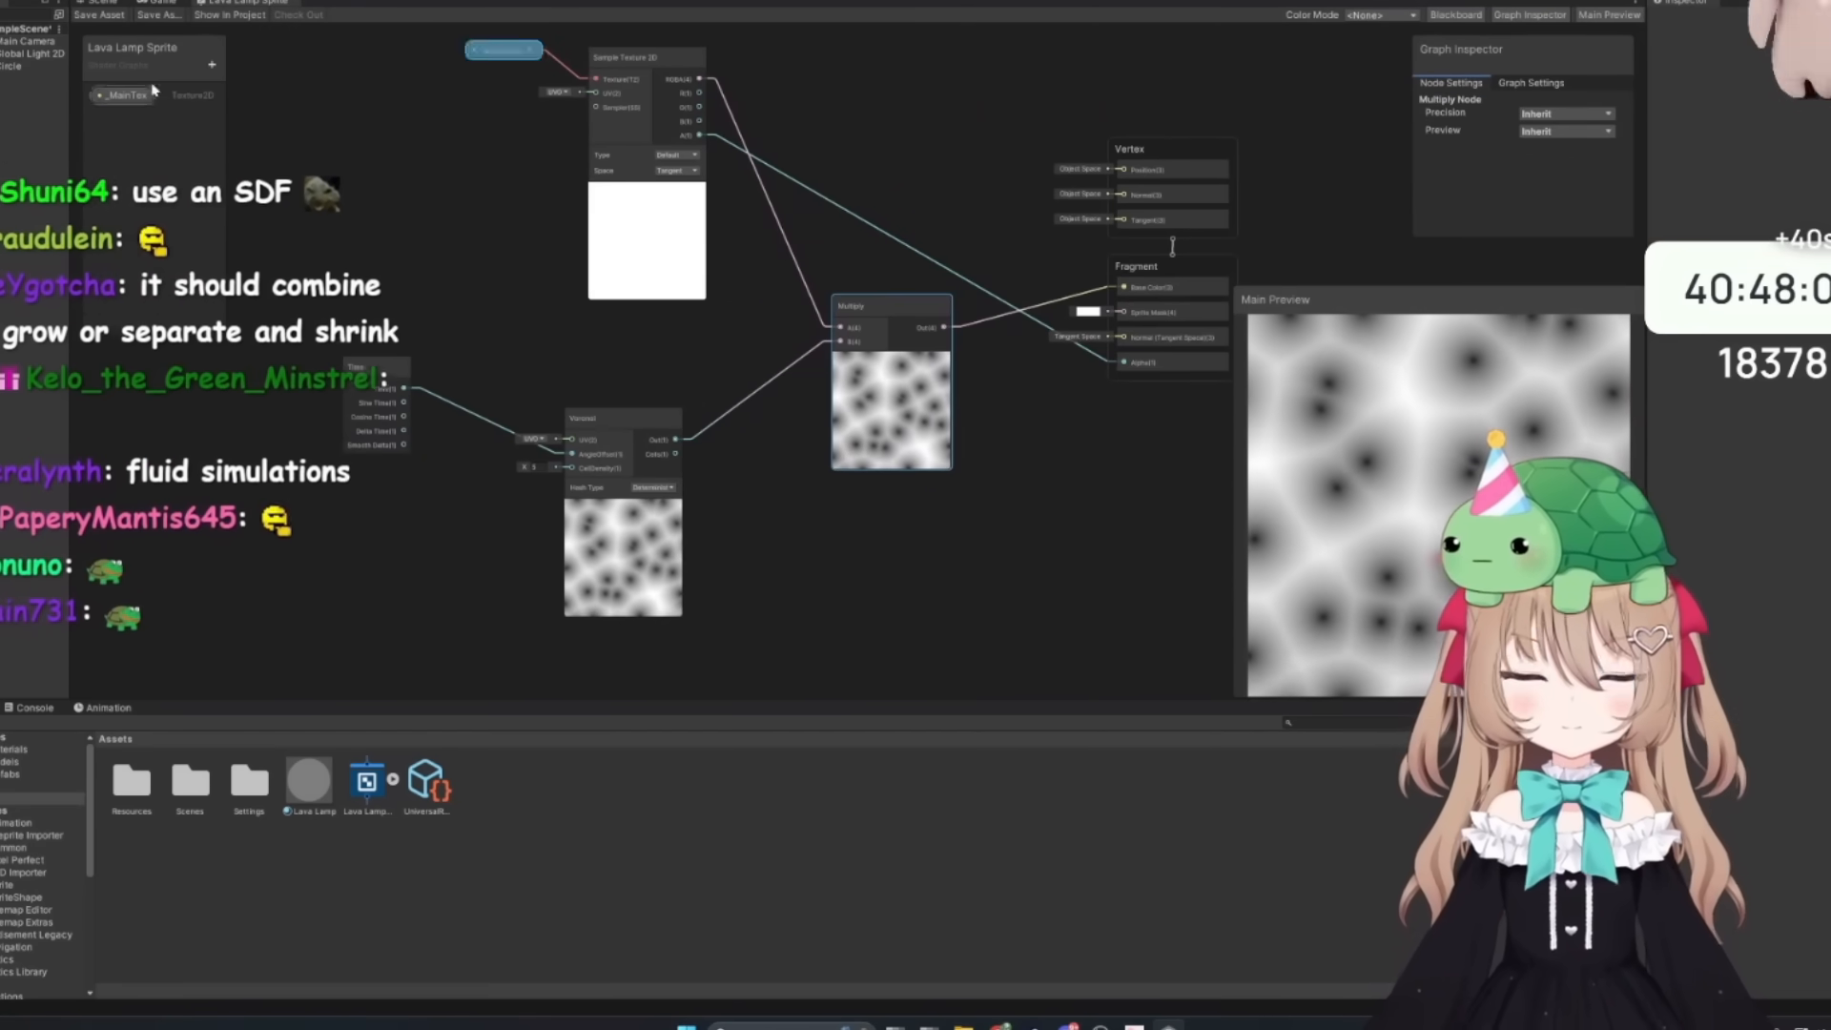
- Invert and tint the noise red via a Color property, adding Power and Density floats
click(212, 64)
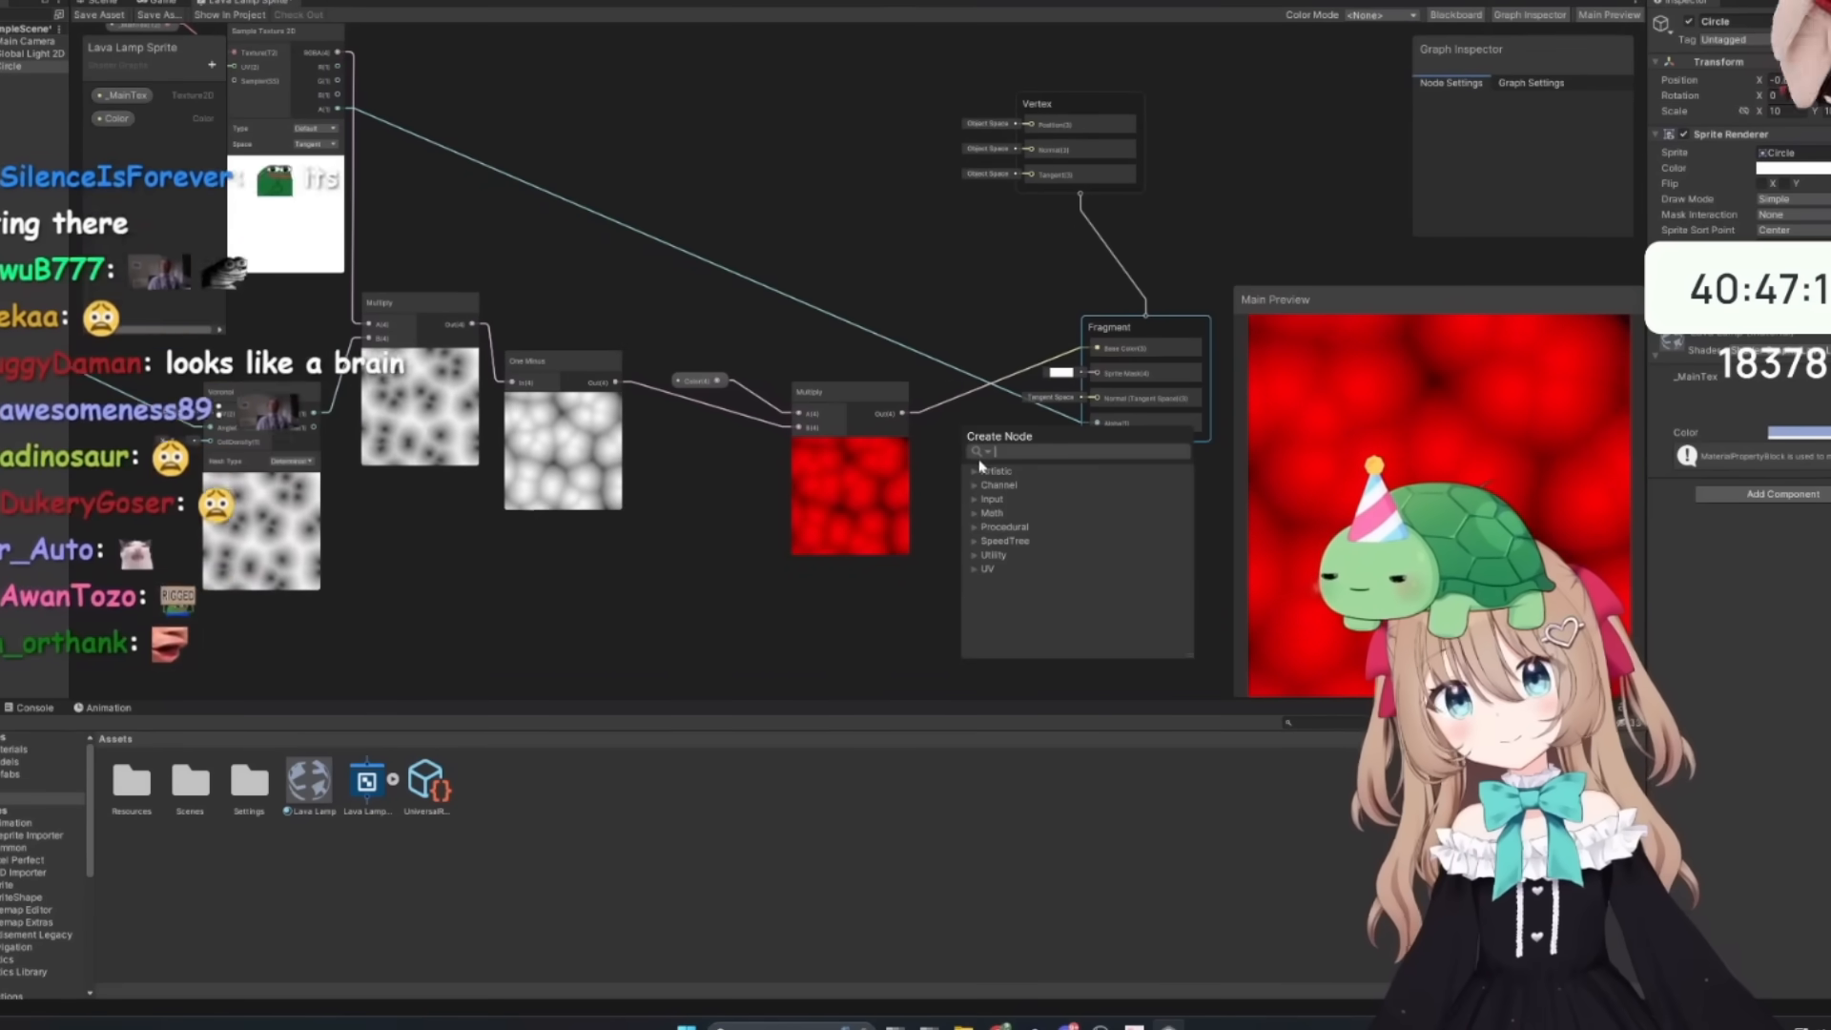
text(combin)
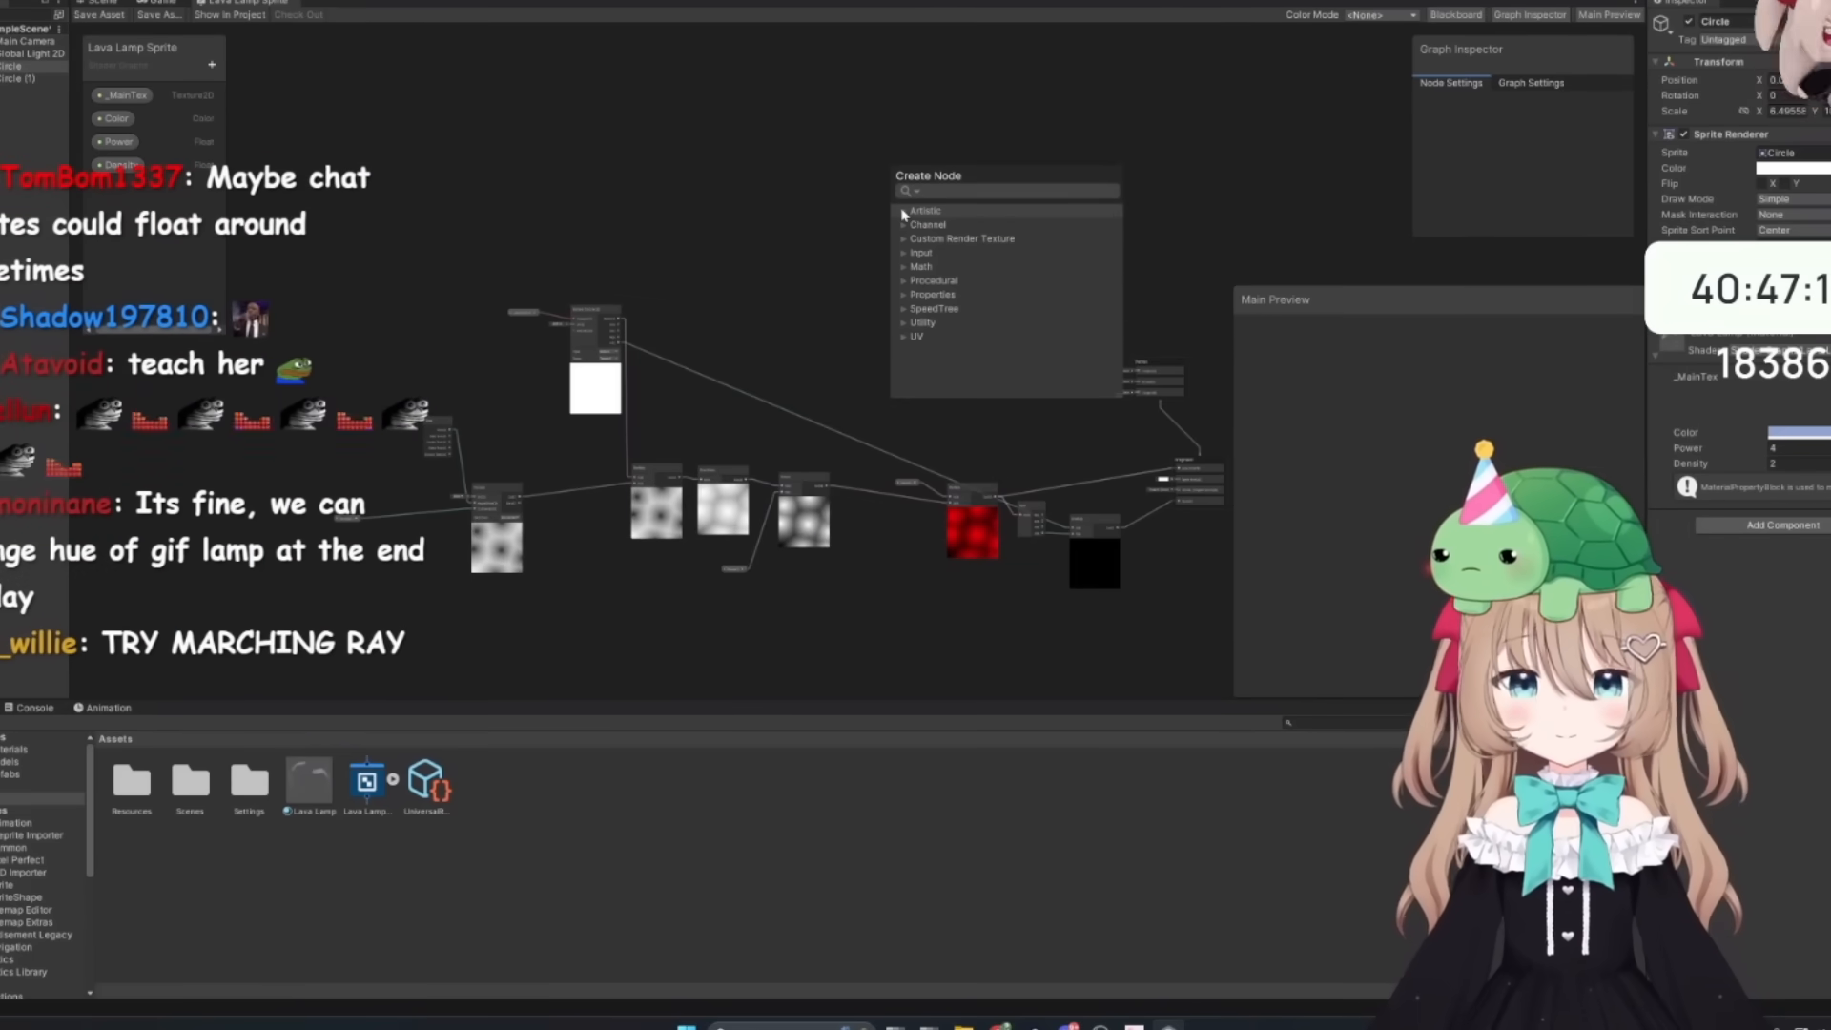
right_click(973, 528)
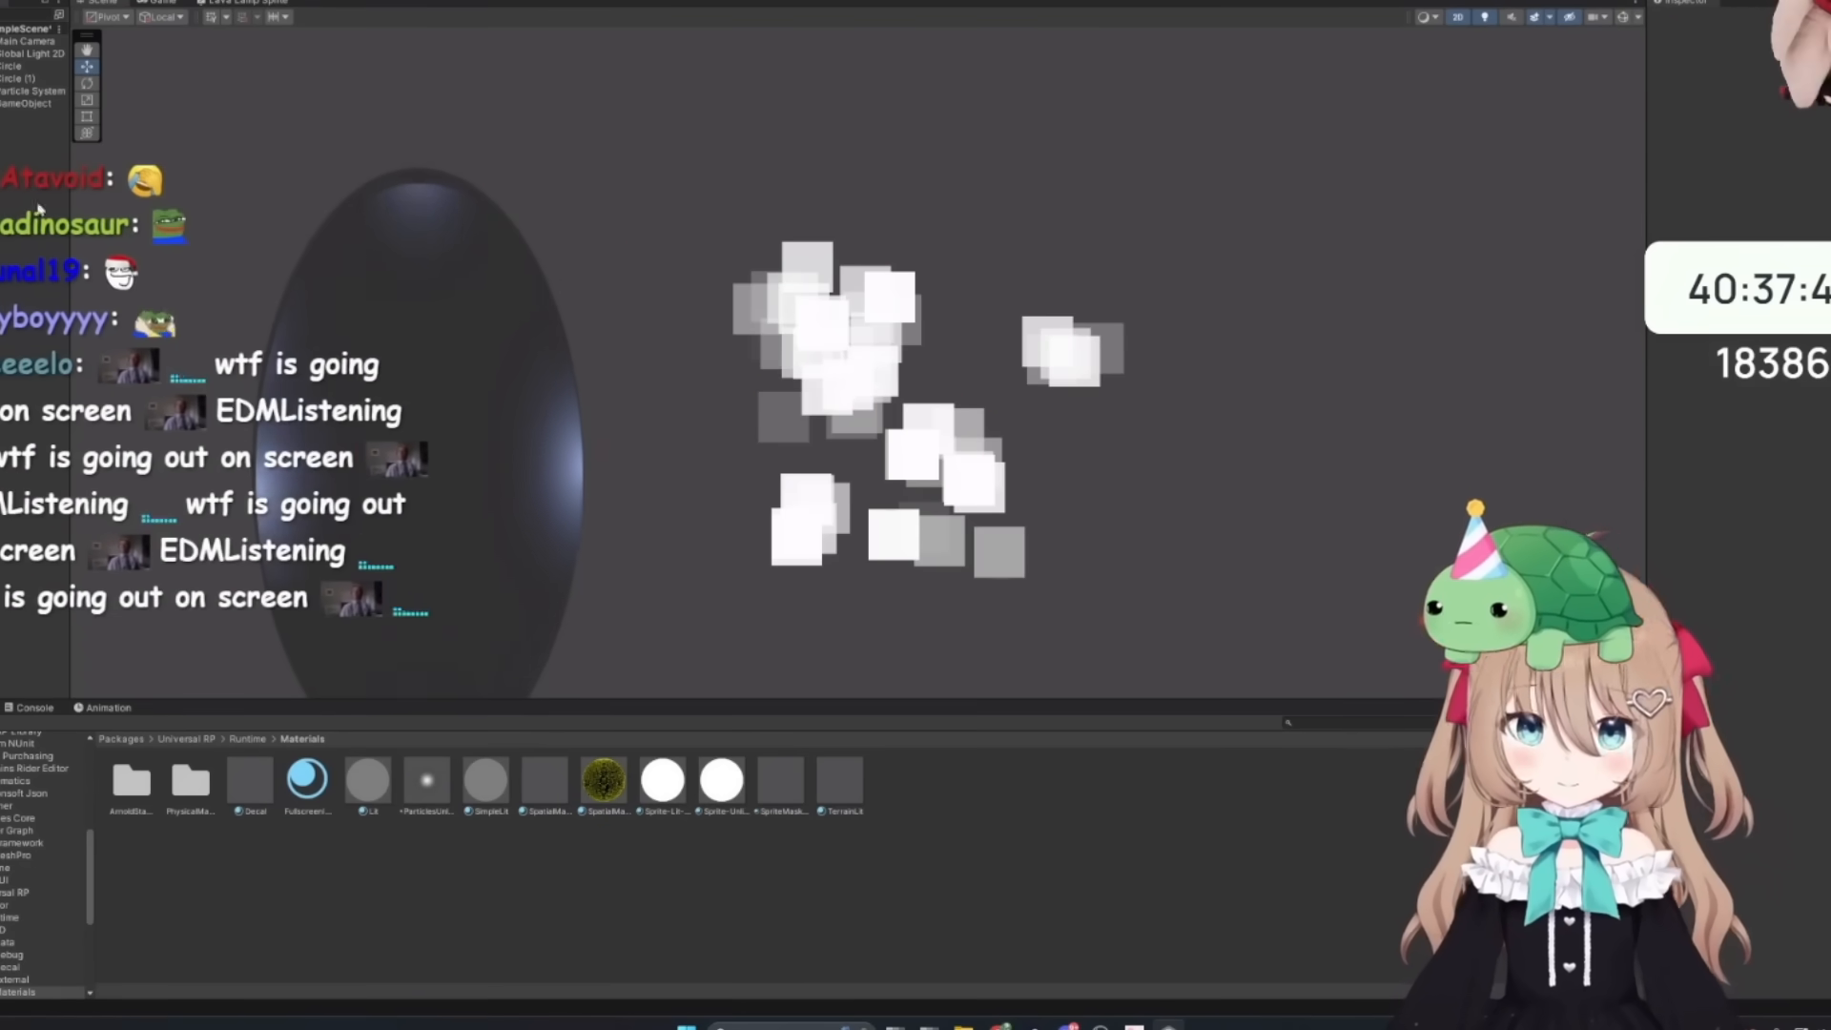
- Bring up Project Settings on the Graphics > URP Global Settings page
click(34, 91)
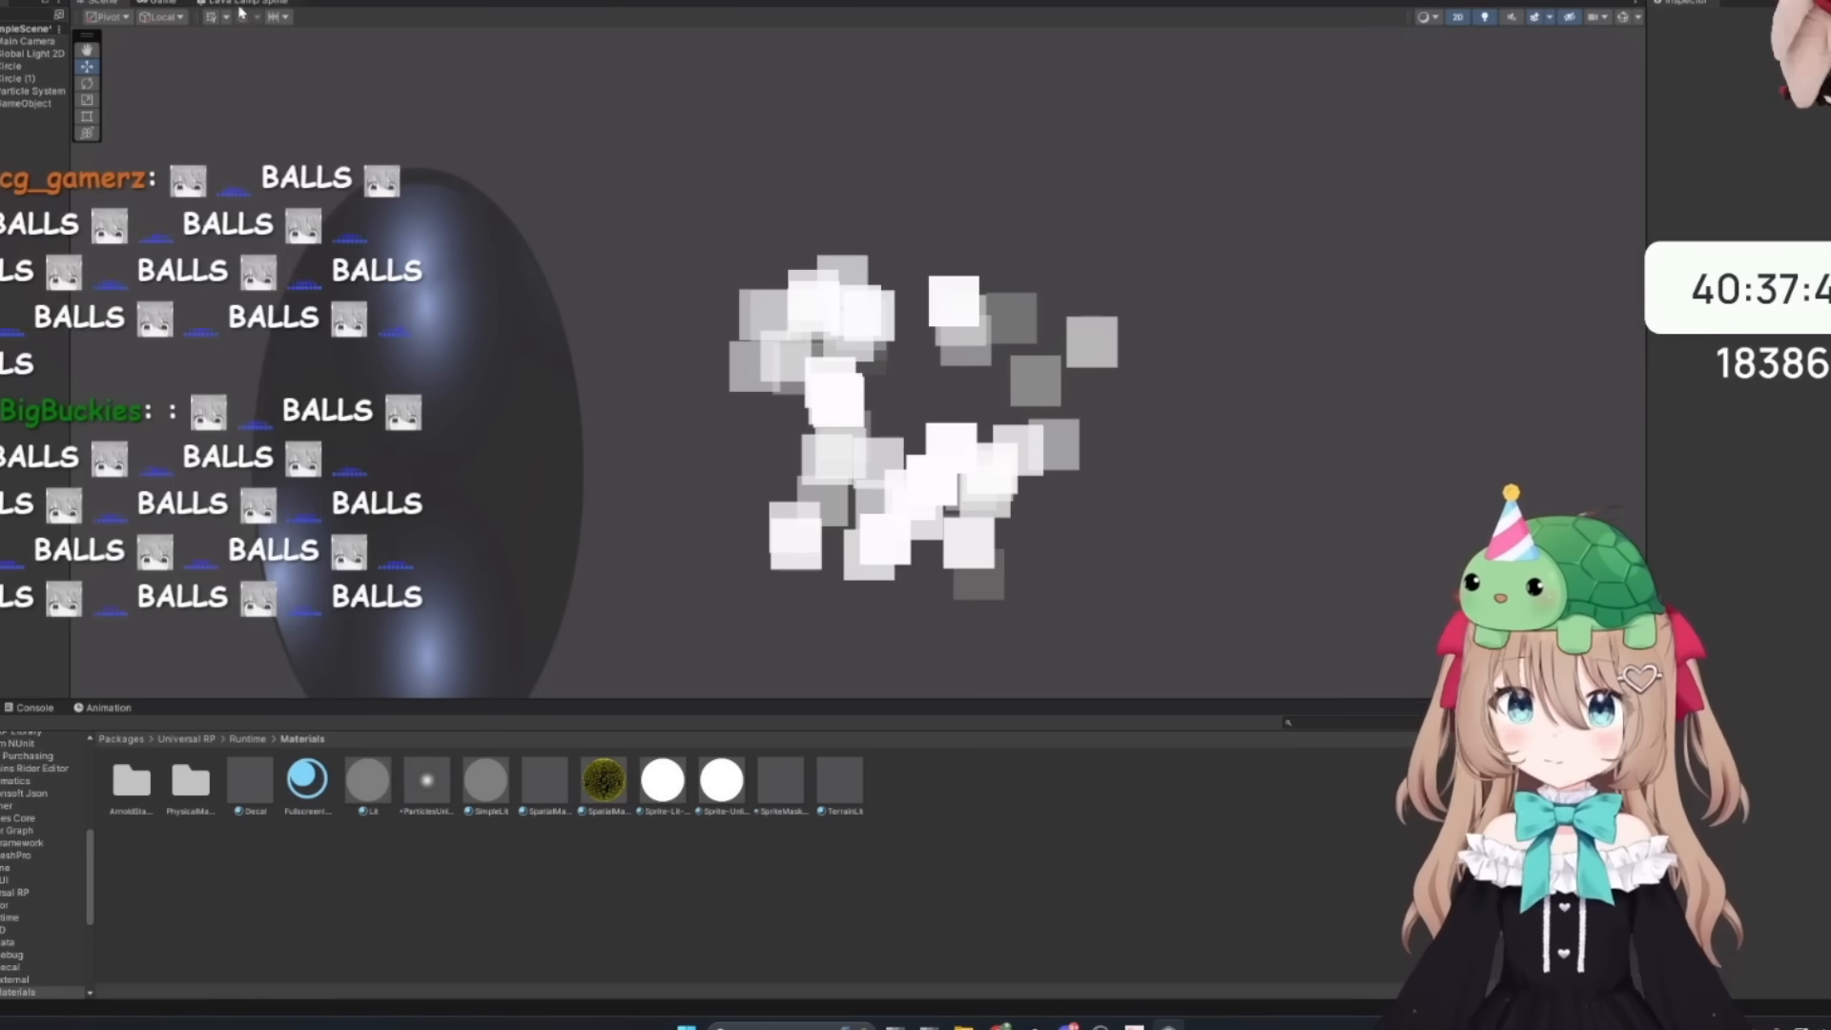
click(1539, 18)
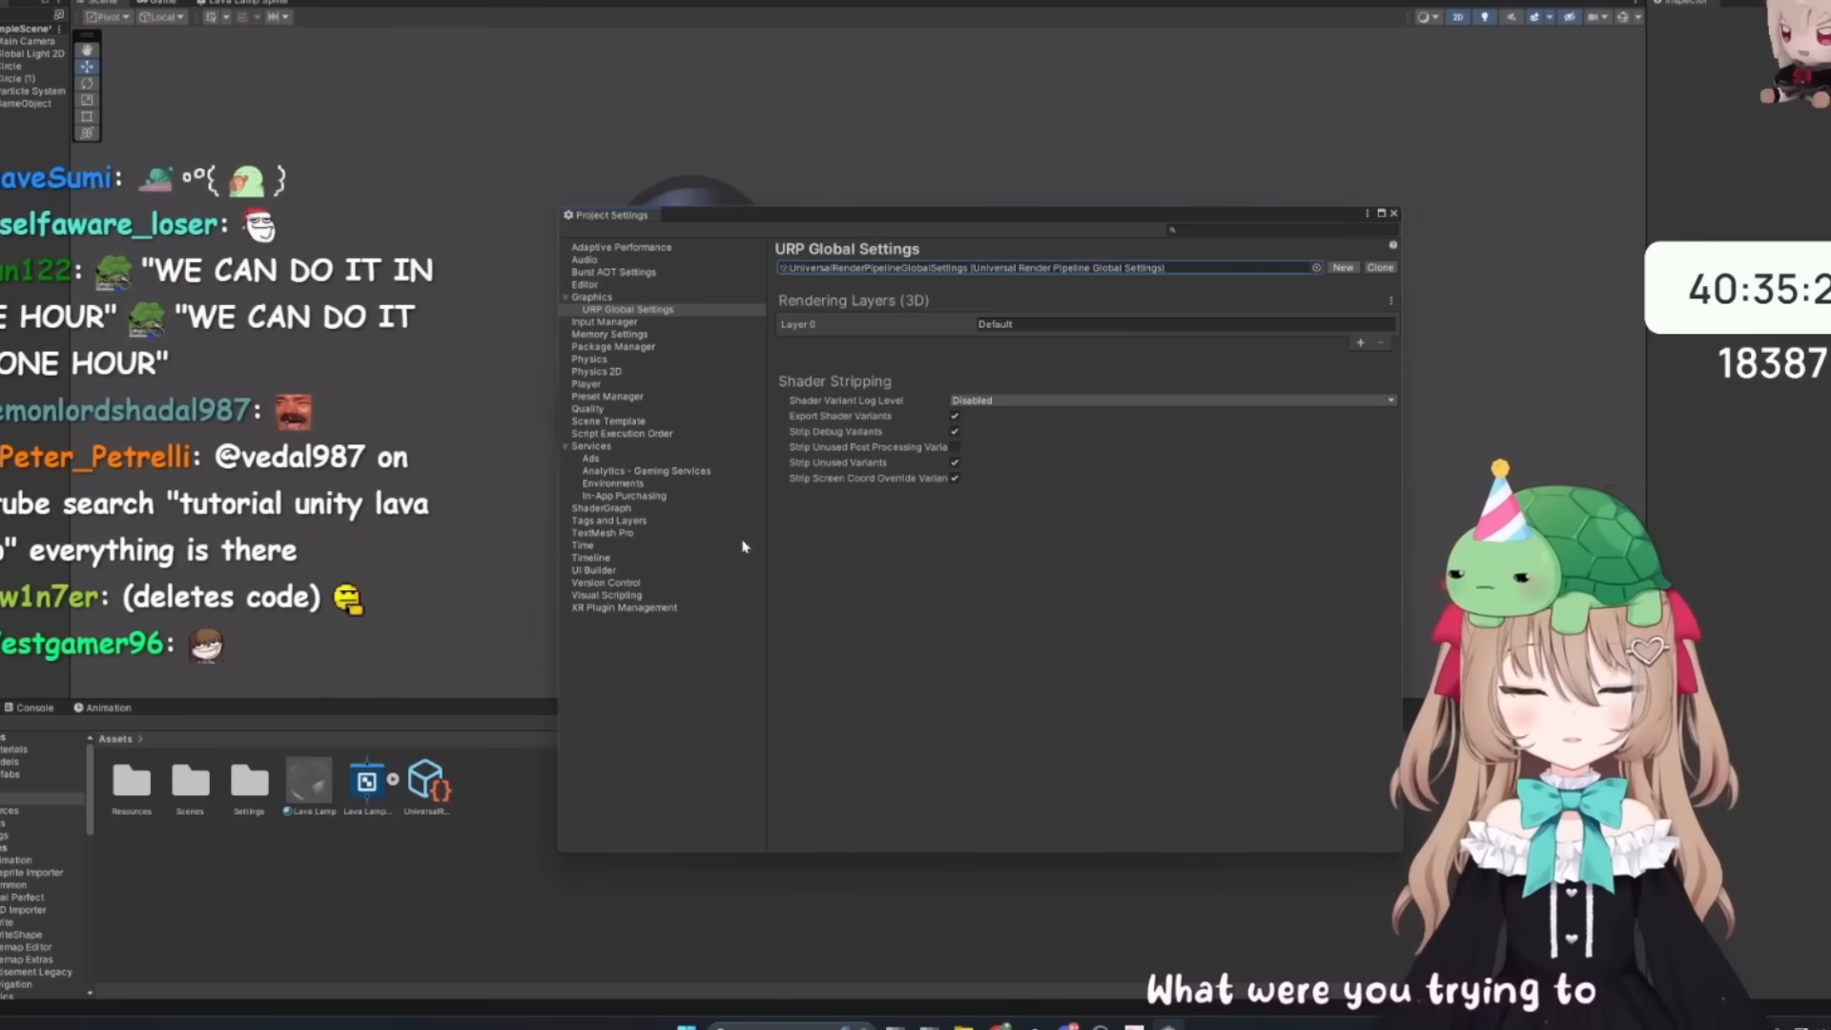
- Return to the Lava Lamp Sprite graph with a Tiling And Offset node fed by UV
drag(606, 214, 1211, 397)
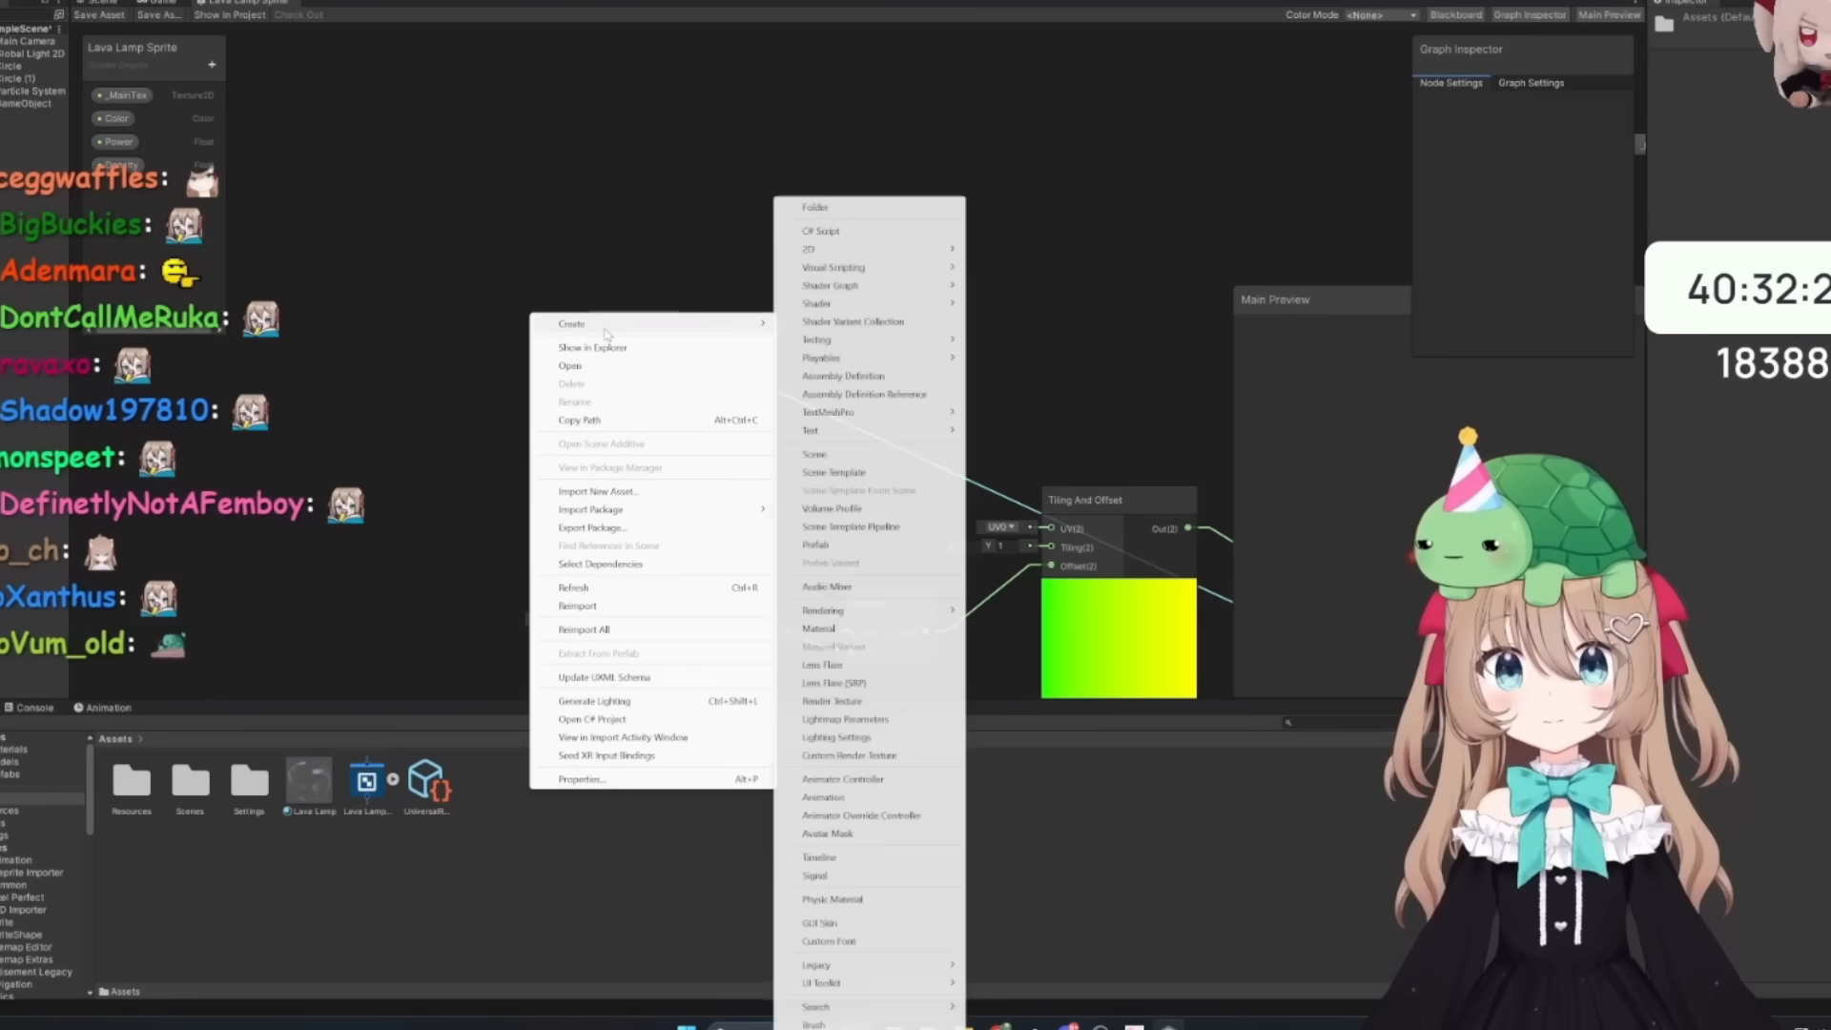
mouse_move(817, 303)
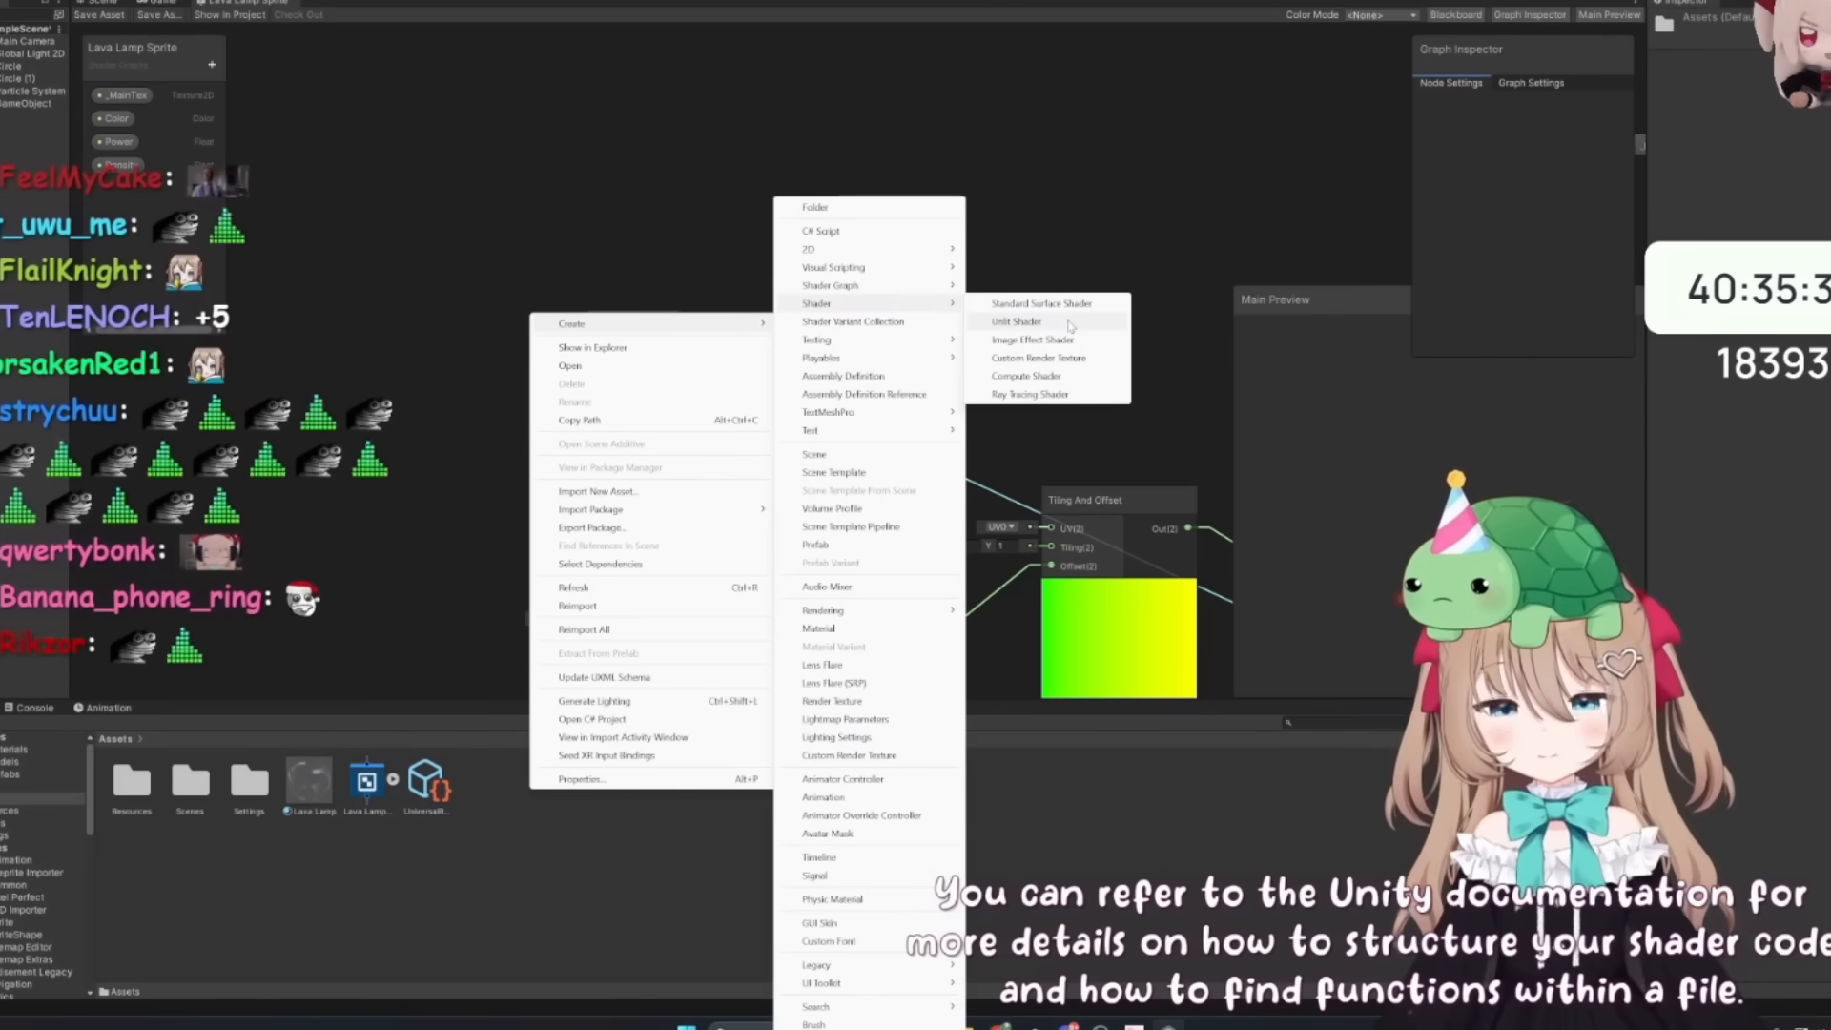
mouse_move(829, 284)
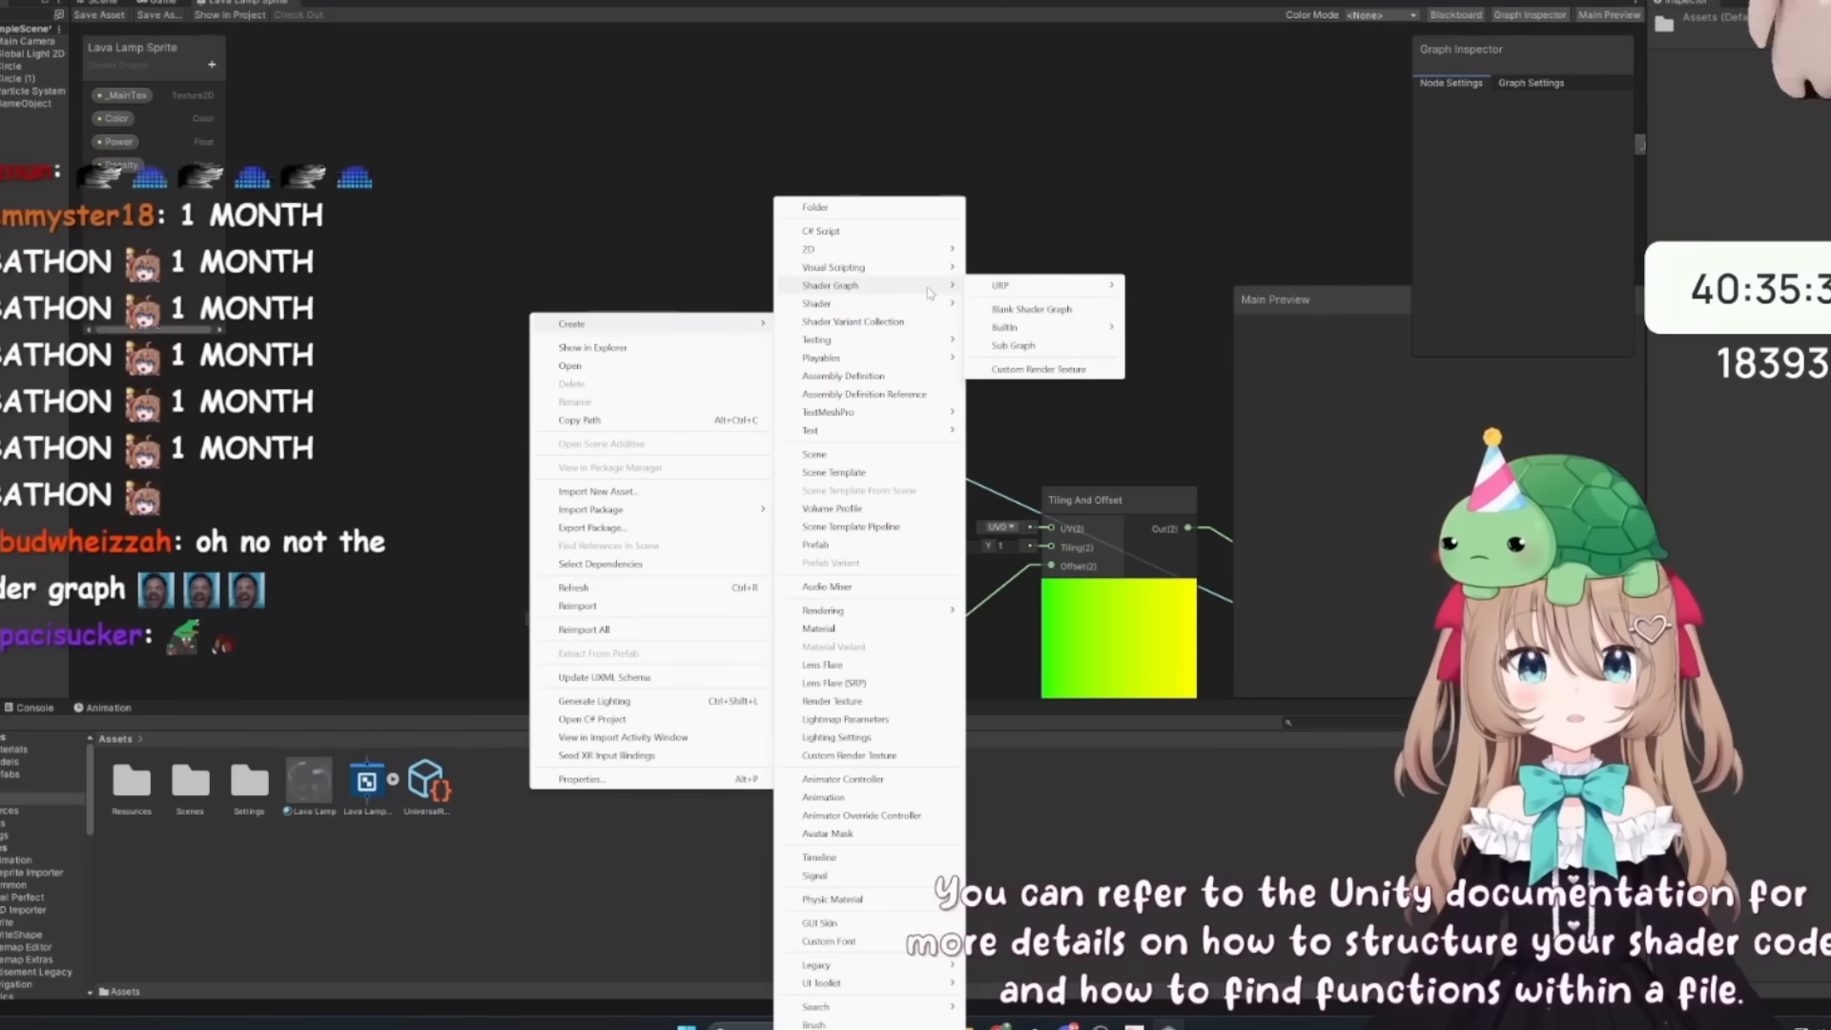
mouse_move(1005, 326)
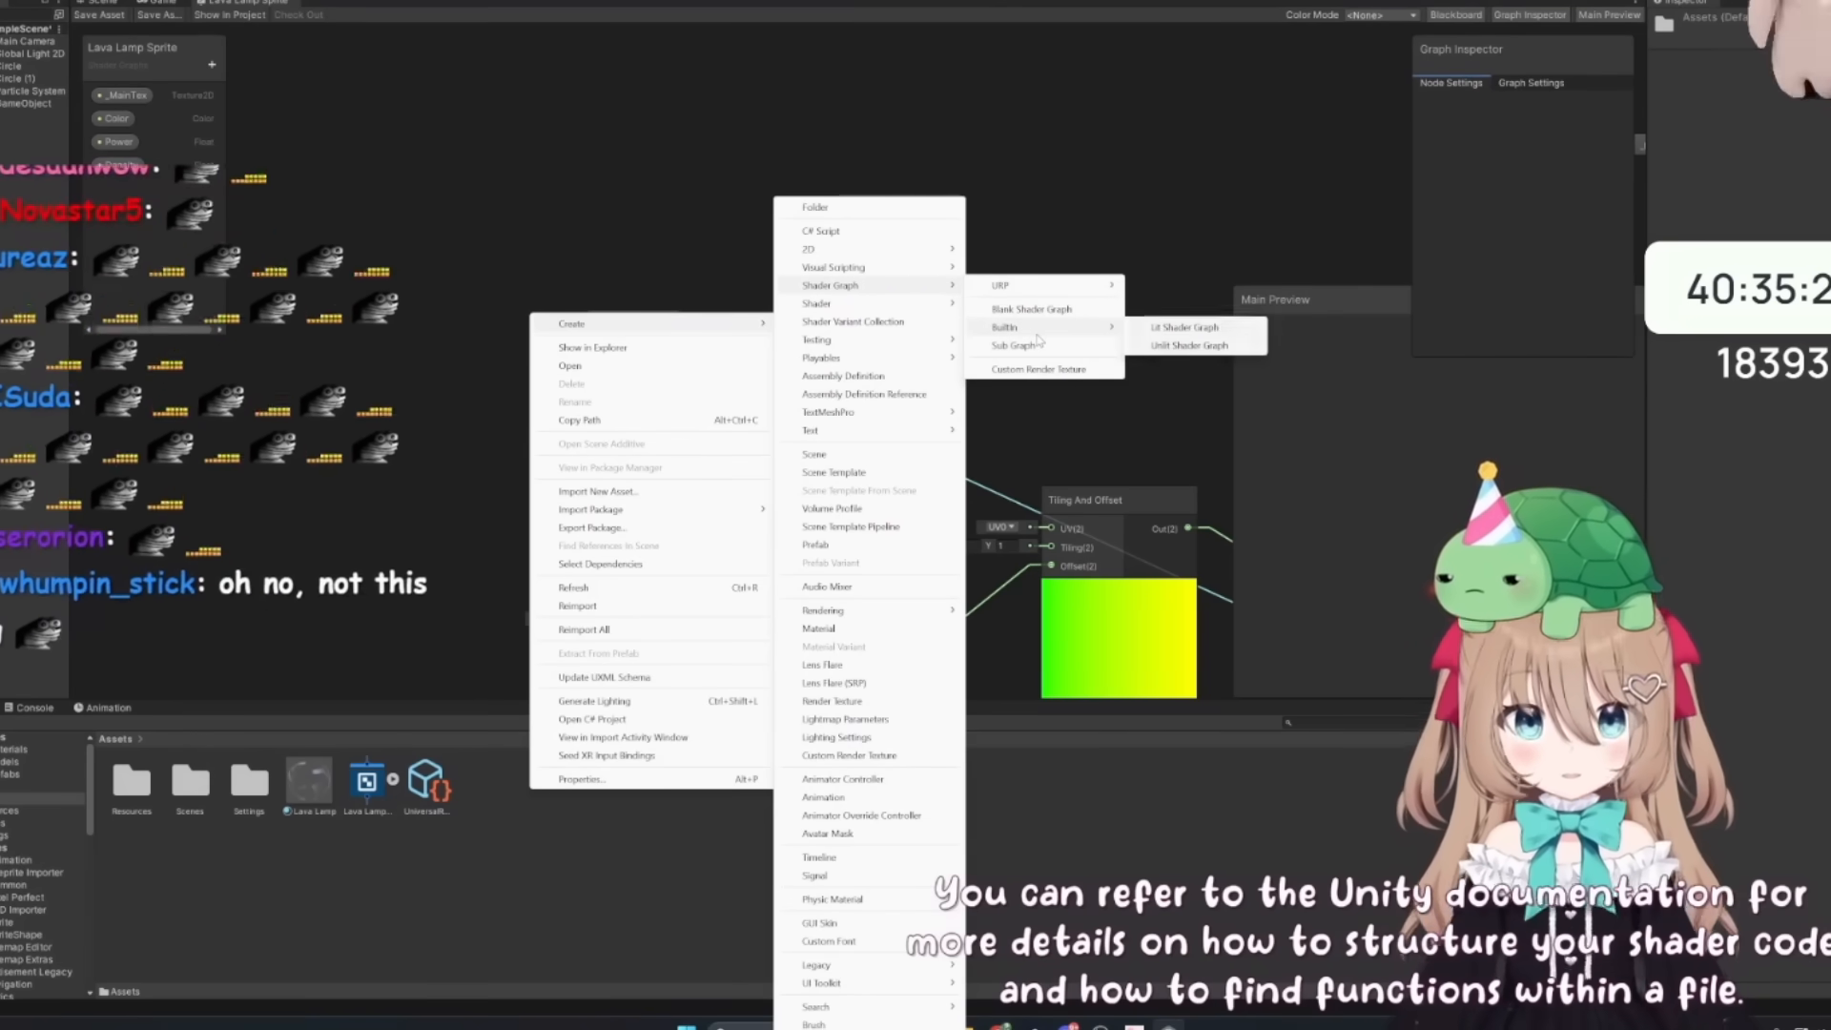
mouse_move(1001, 284)
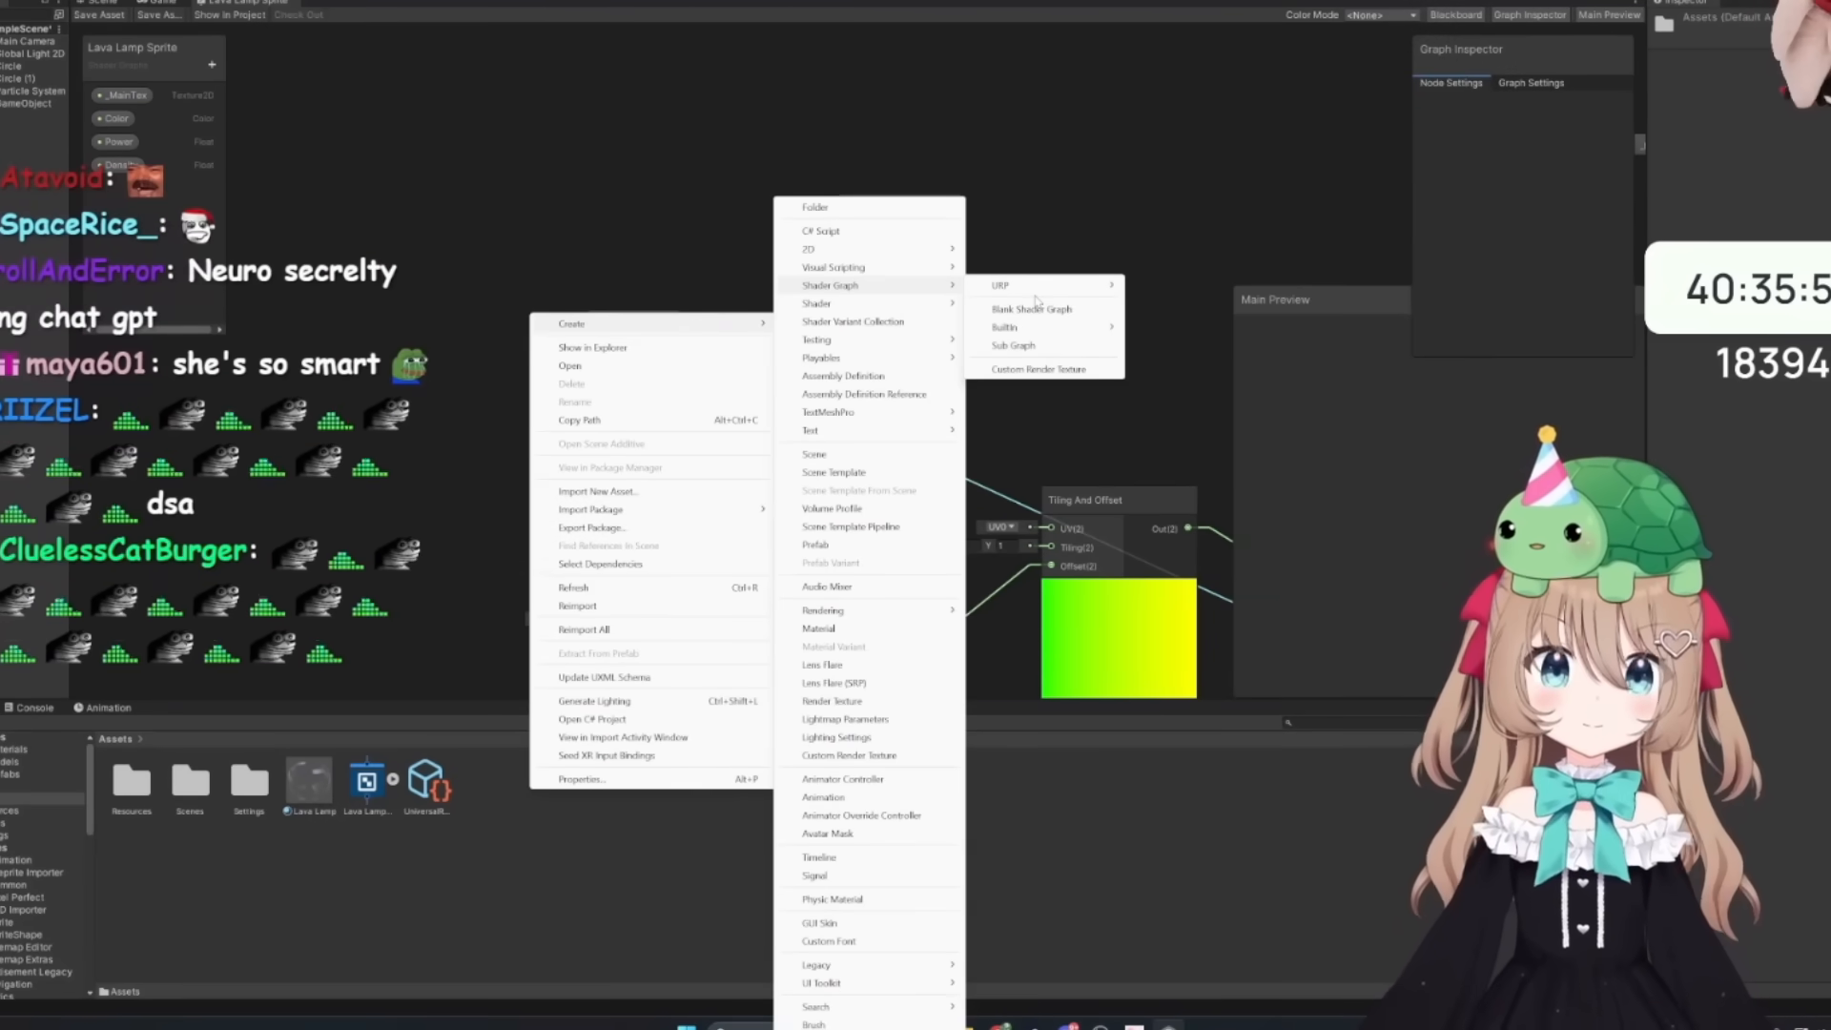
mouse_move(1039, 285)
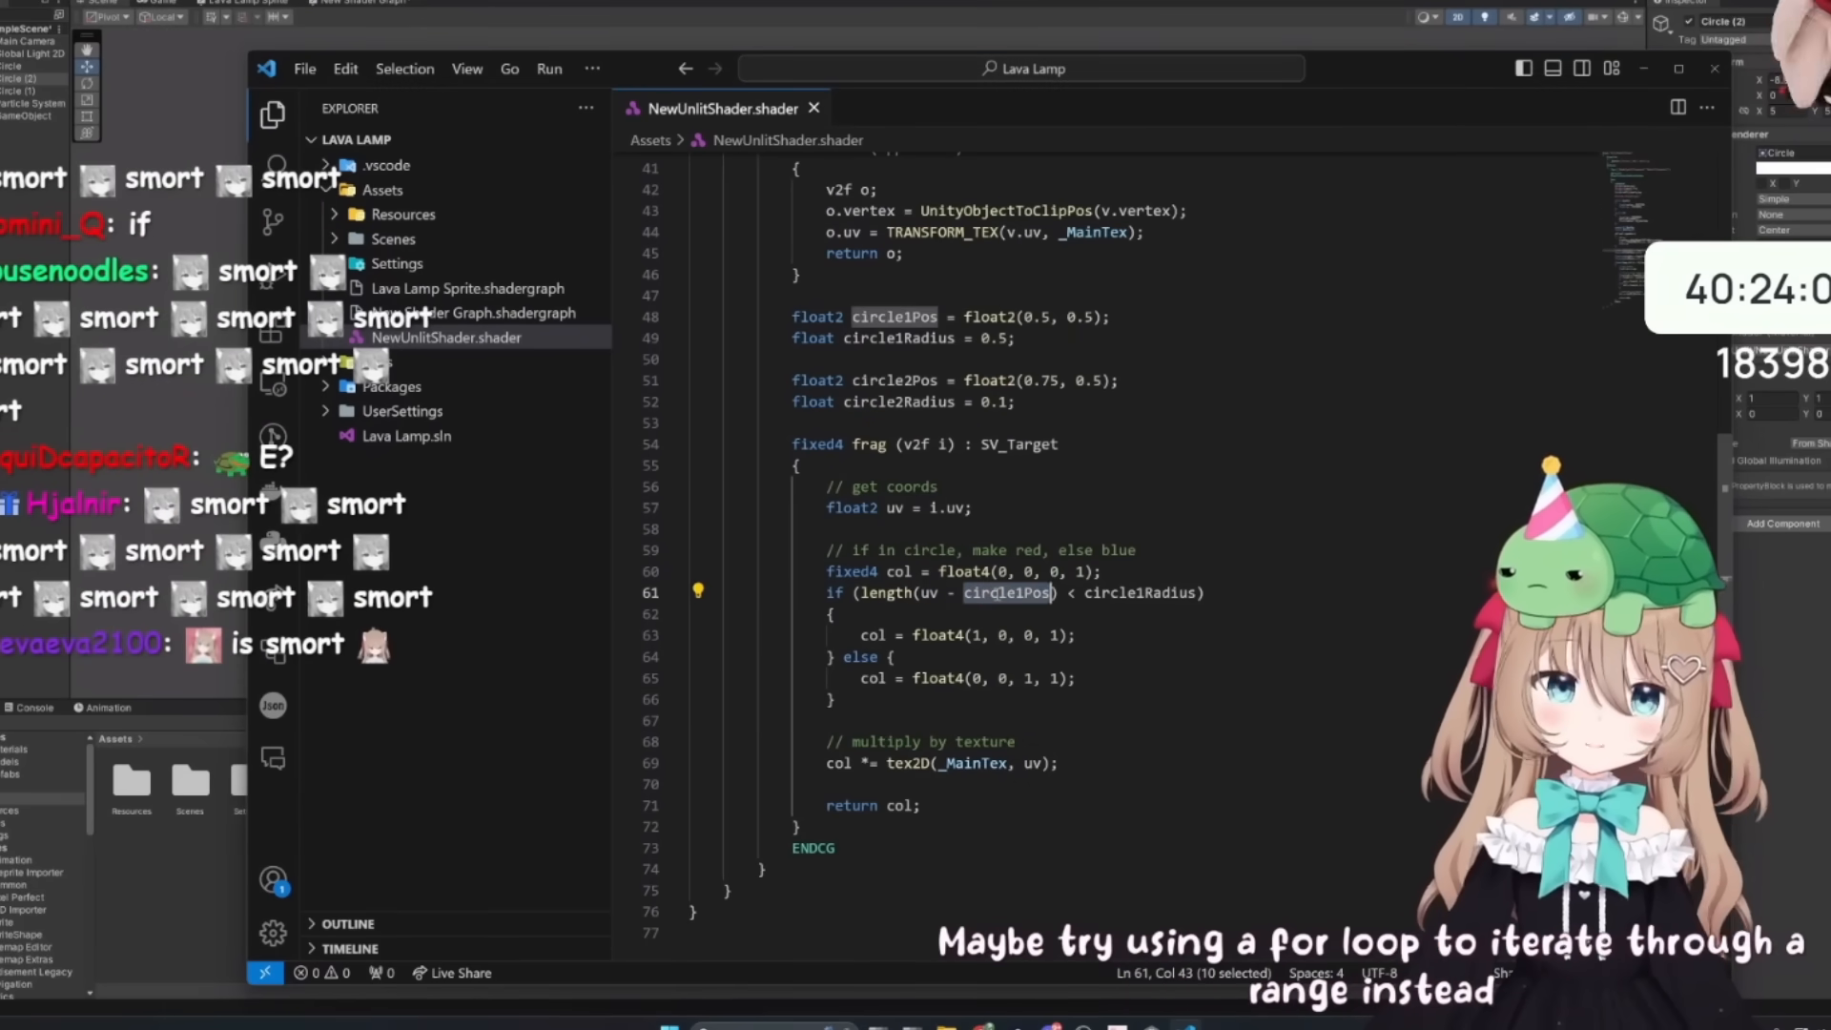
- Remove the circle1Pos, circle1Radius and circle2 declarations in favour of inline float2(0.5, 0.5) and 0.5
drag(794, 317, 1016, 401)
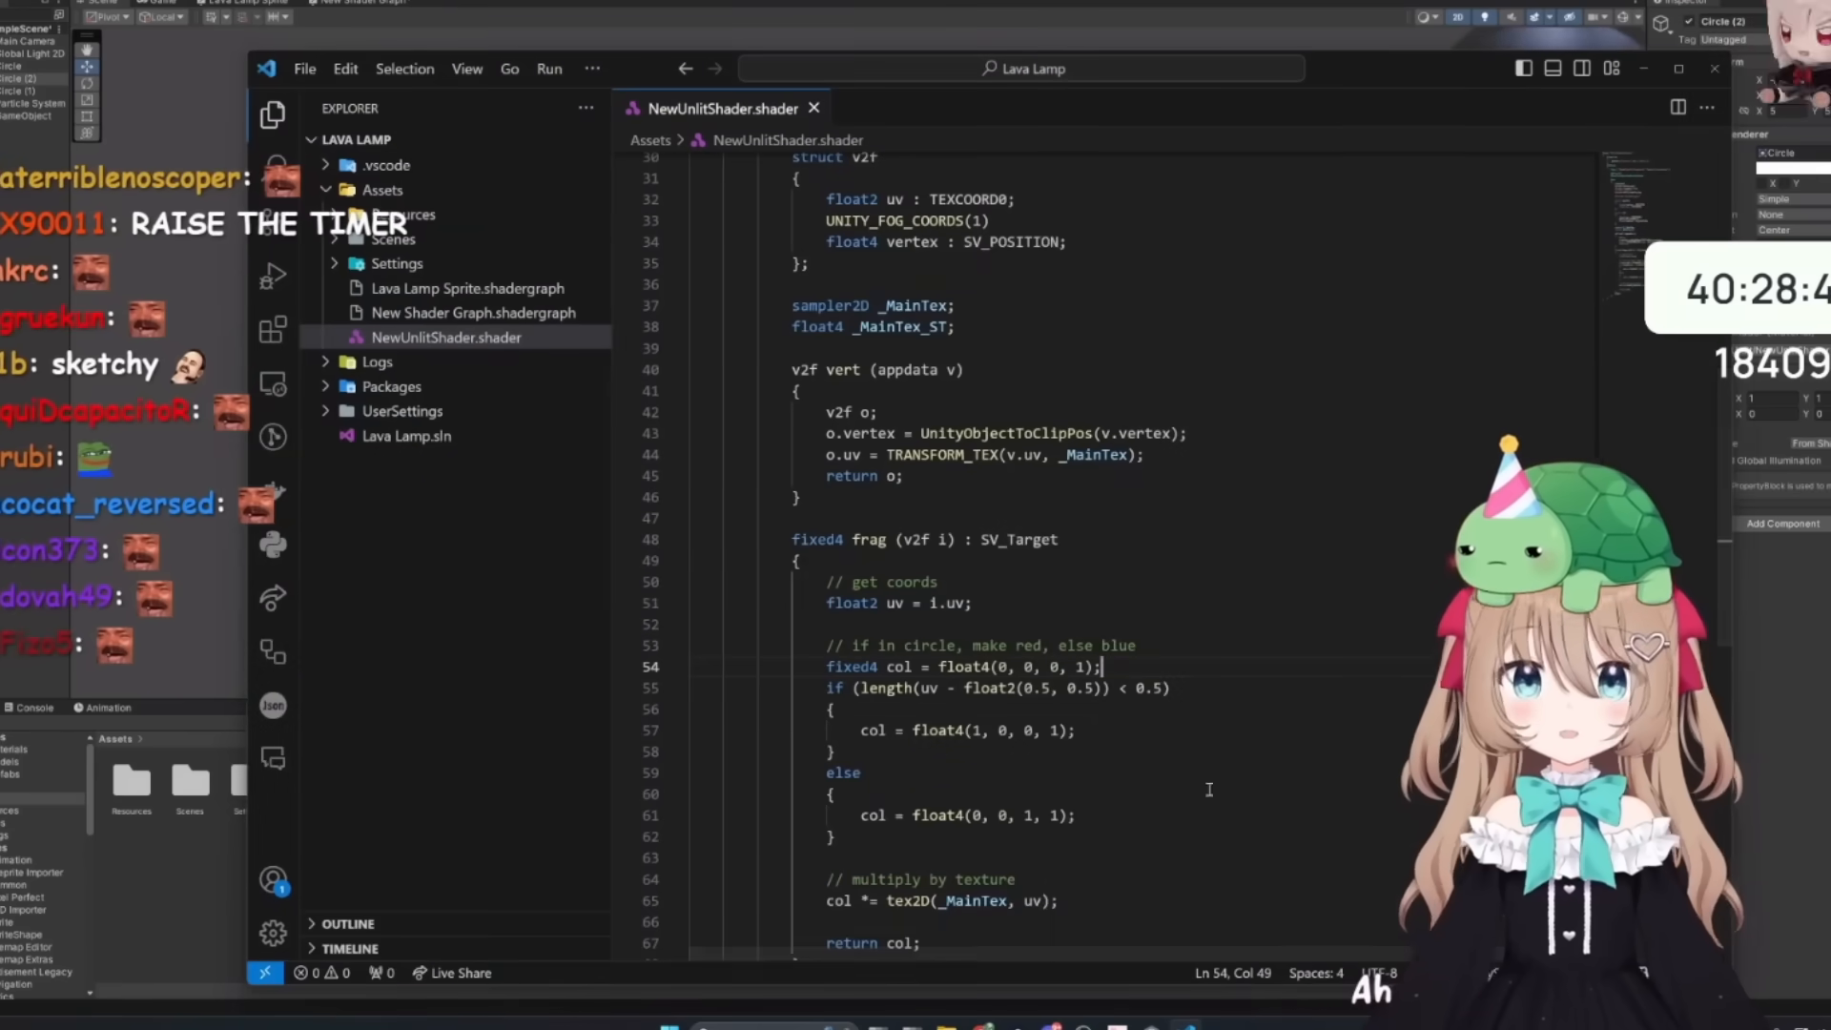
- Declare float2 circlePosition = float2(0.5, 0.5); inside frag for the in-circle test
key(enter)
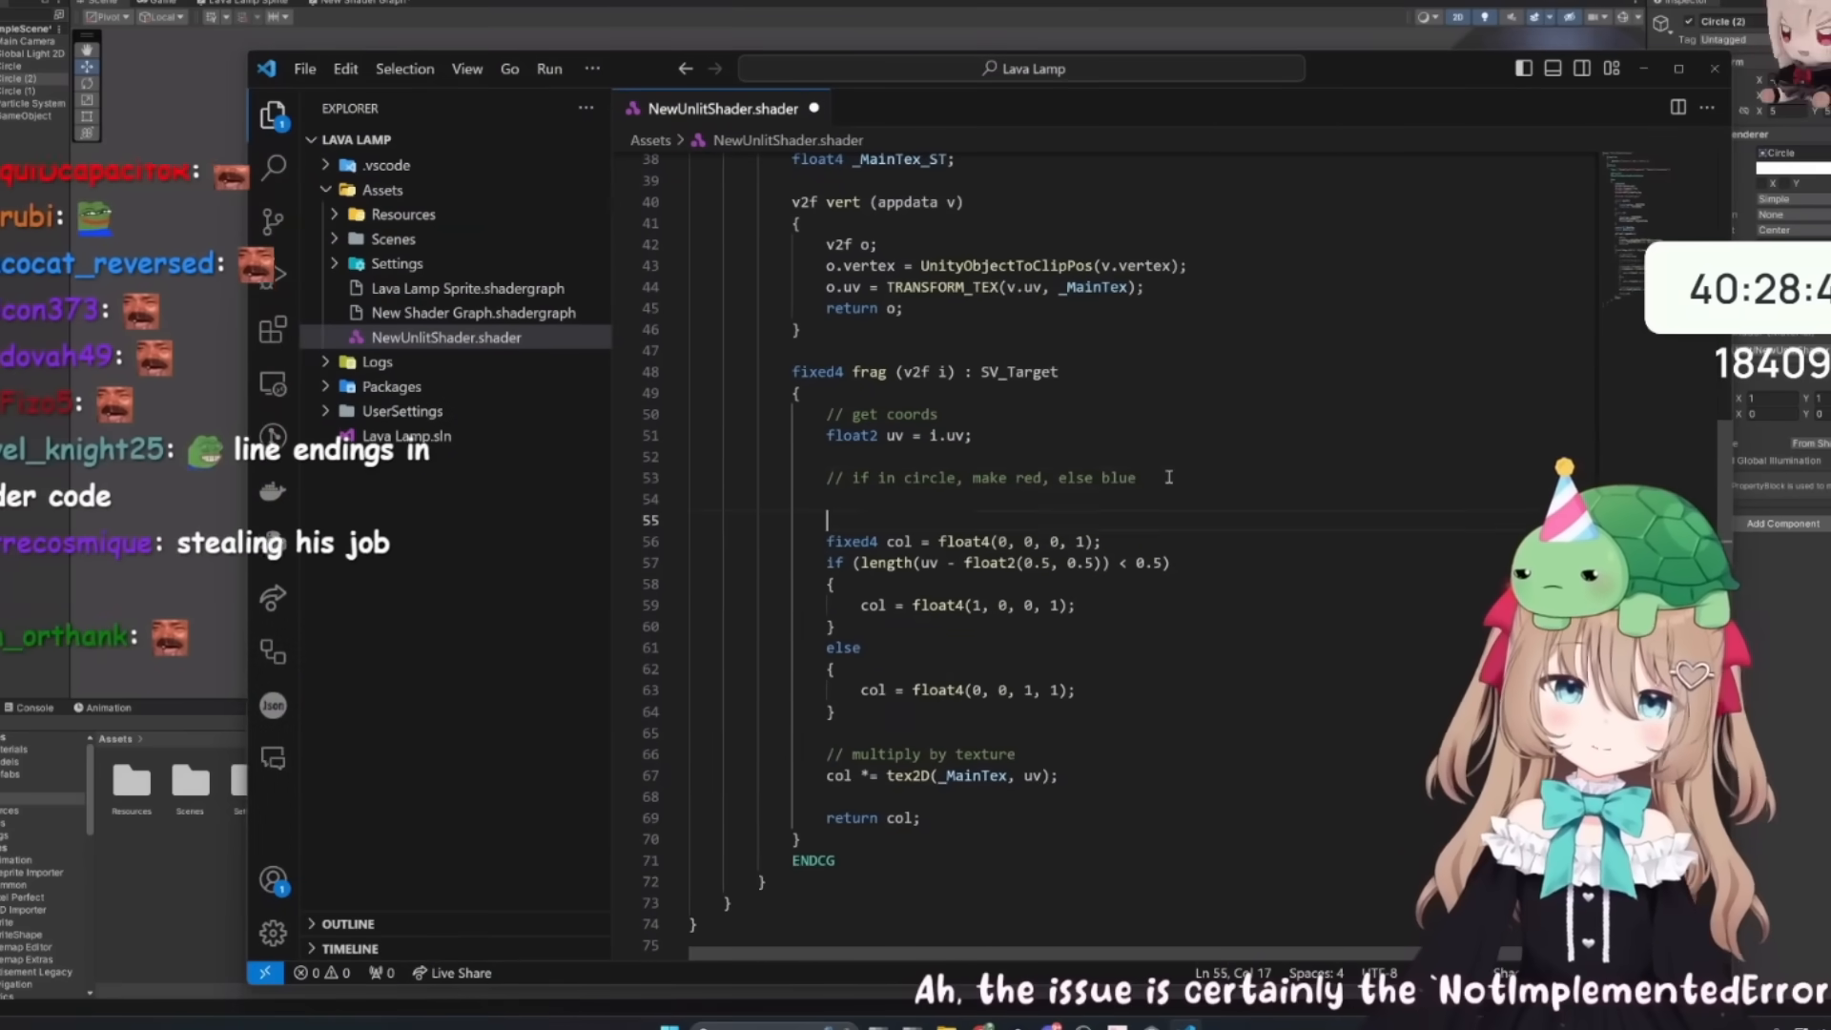
text(f1)
click(997, 562)
text(circlePosition)
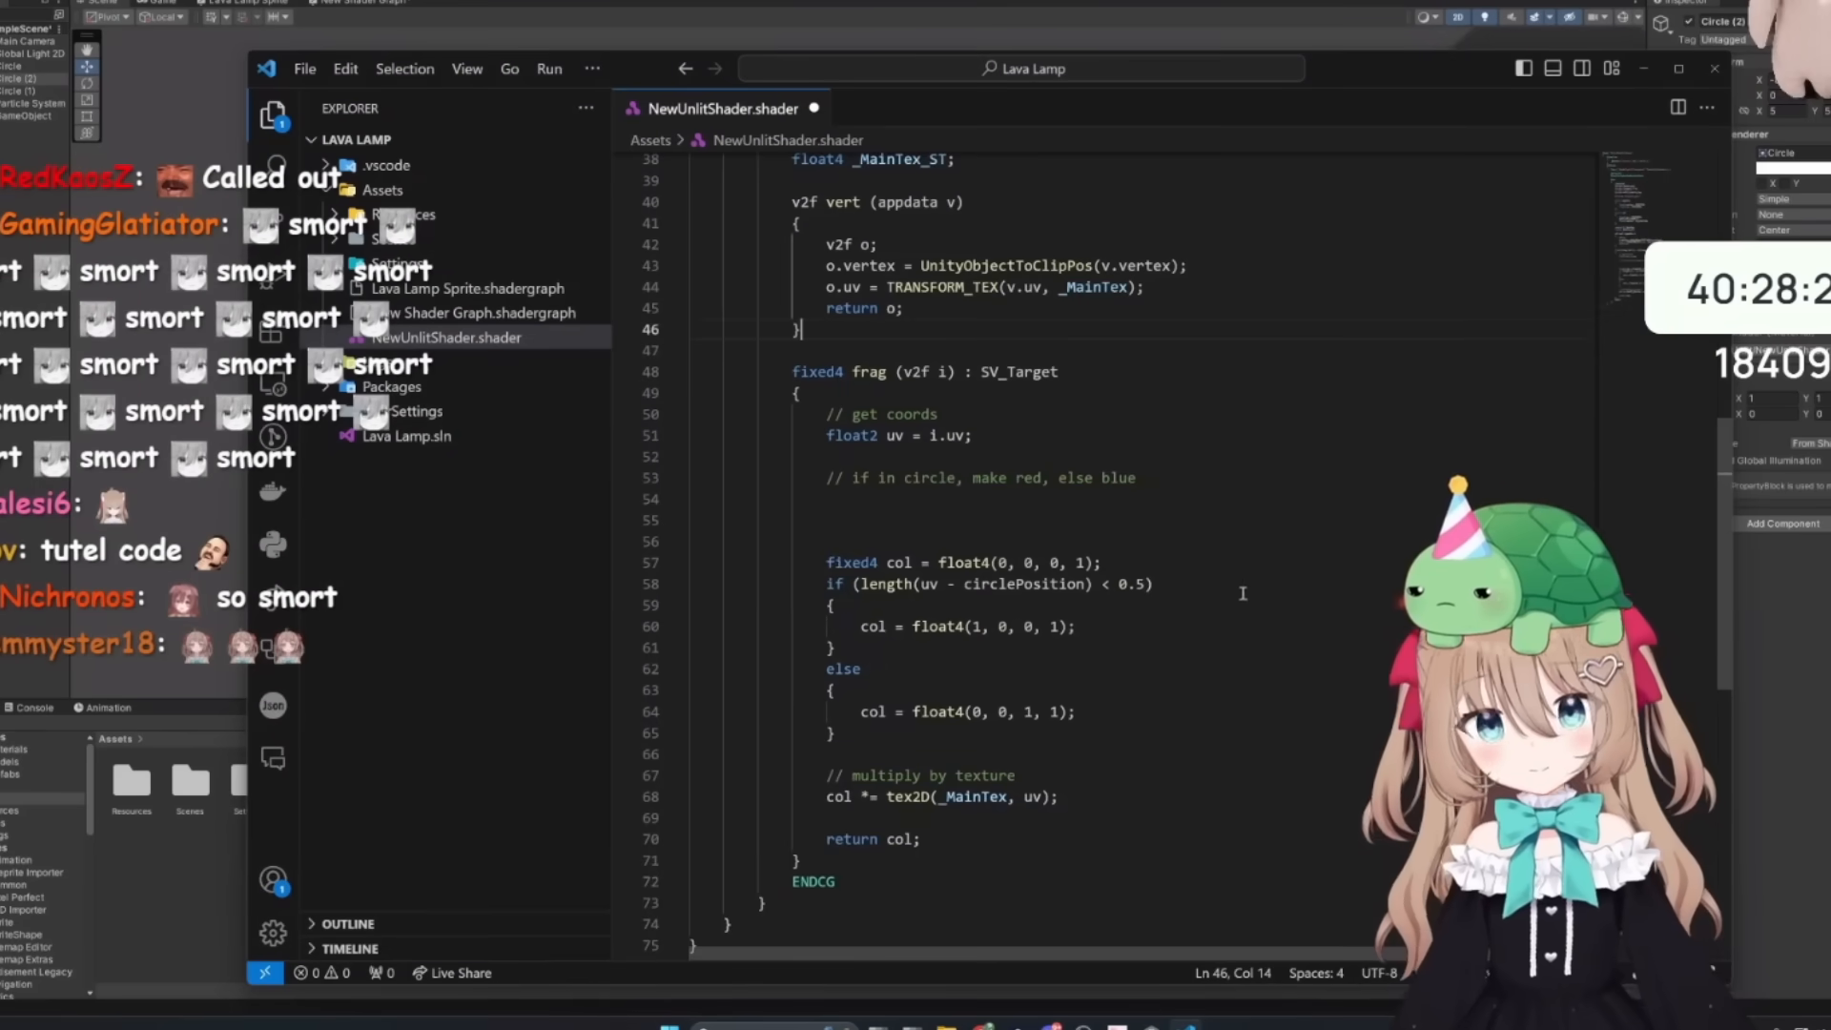
text(float2 circlePosition = float2(0.5, 0.5);)
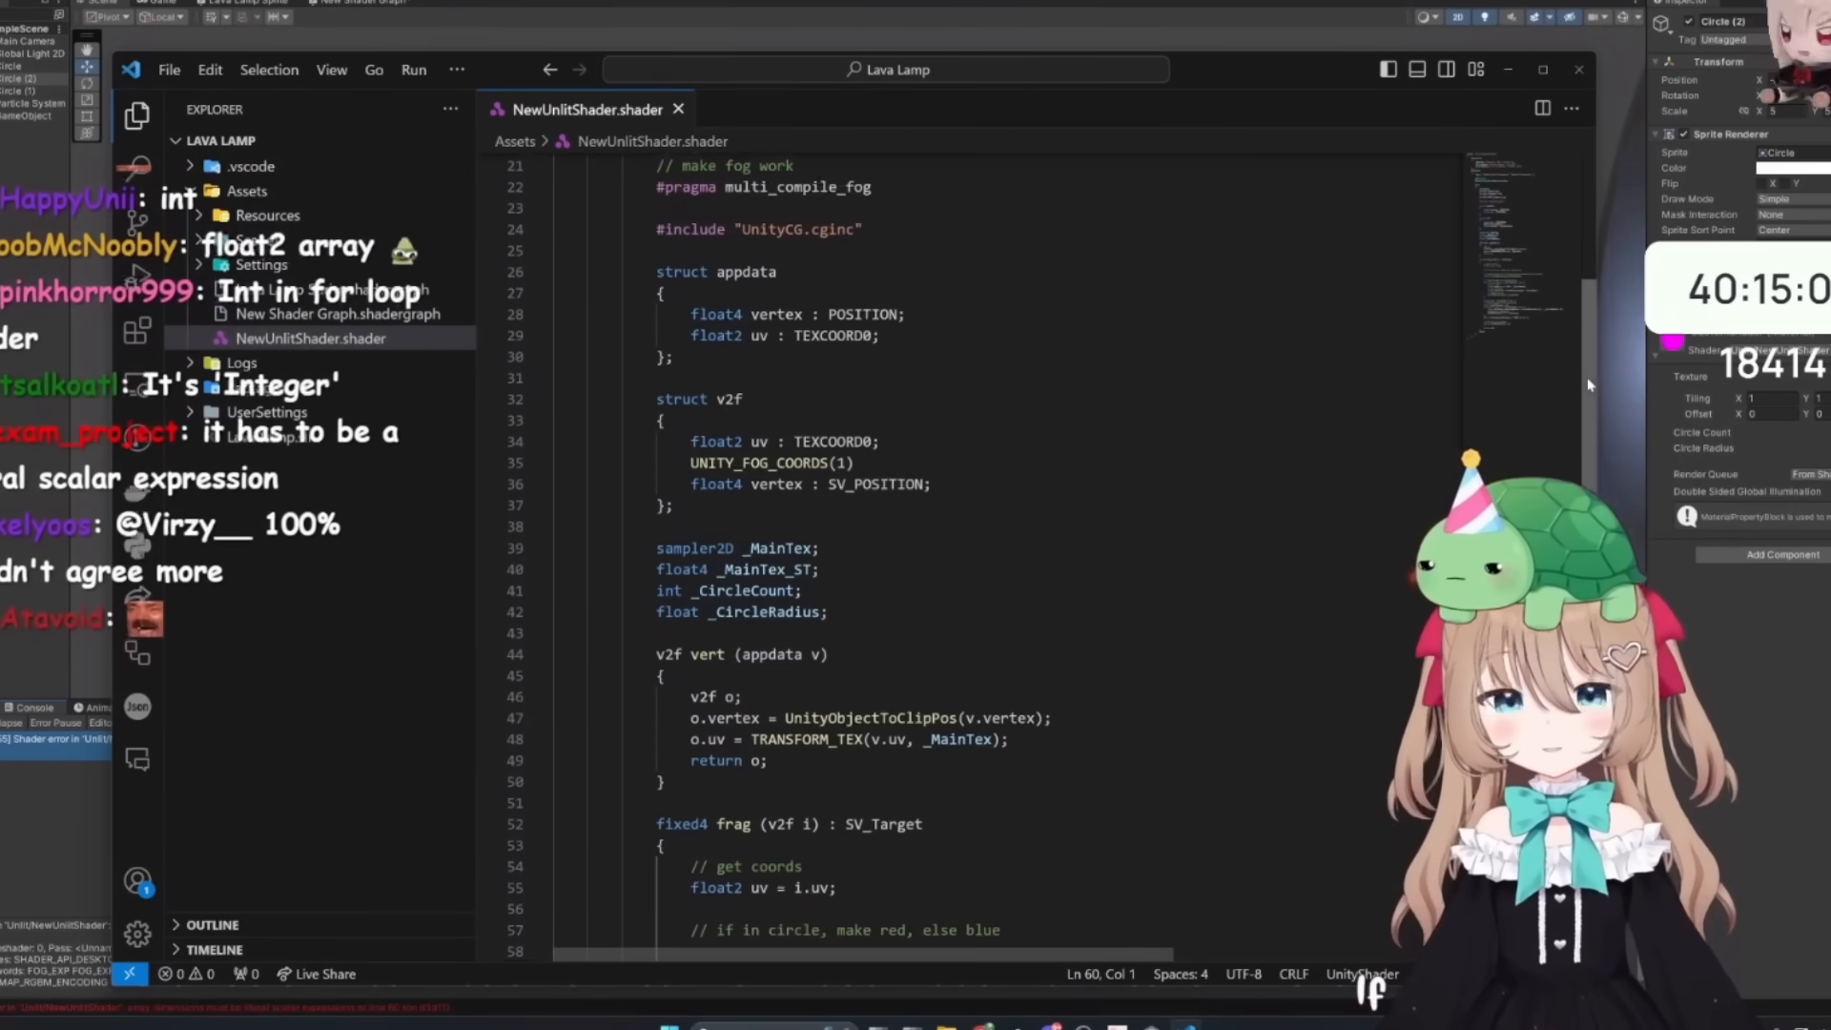
- Review the fragment loops that fill circlePositions by angle and accumulate totalDistance
scroll(down, 3)
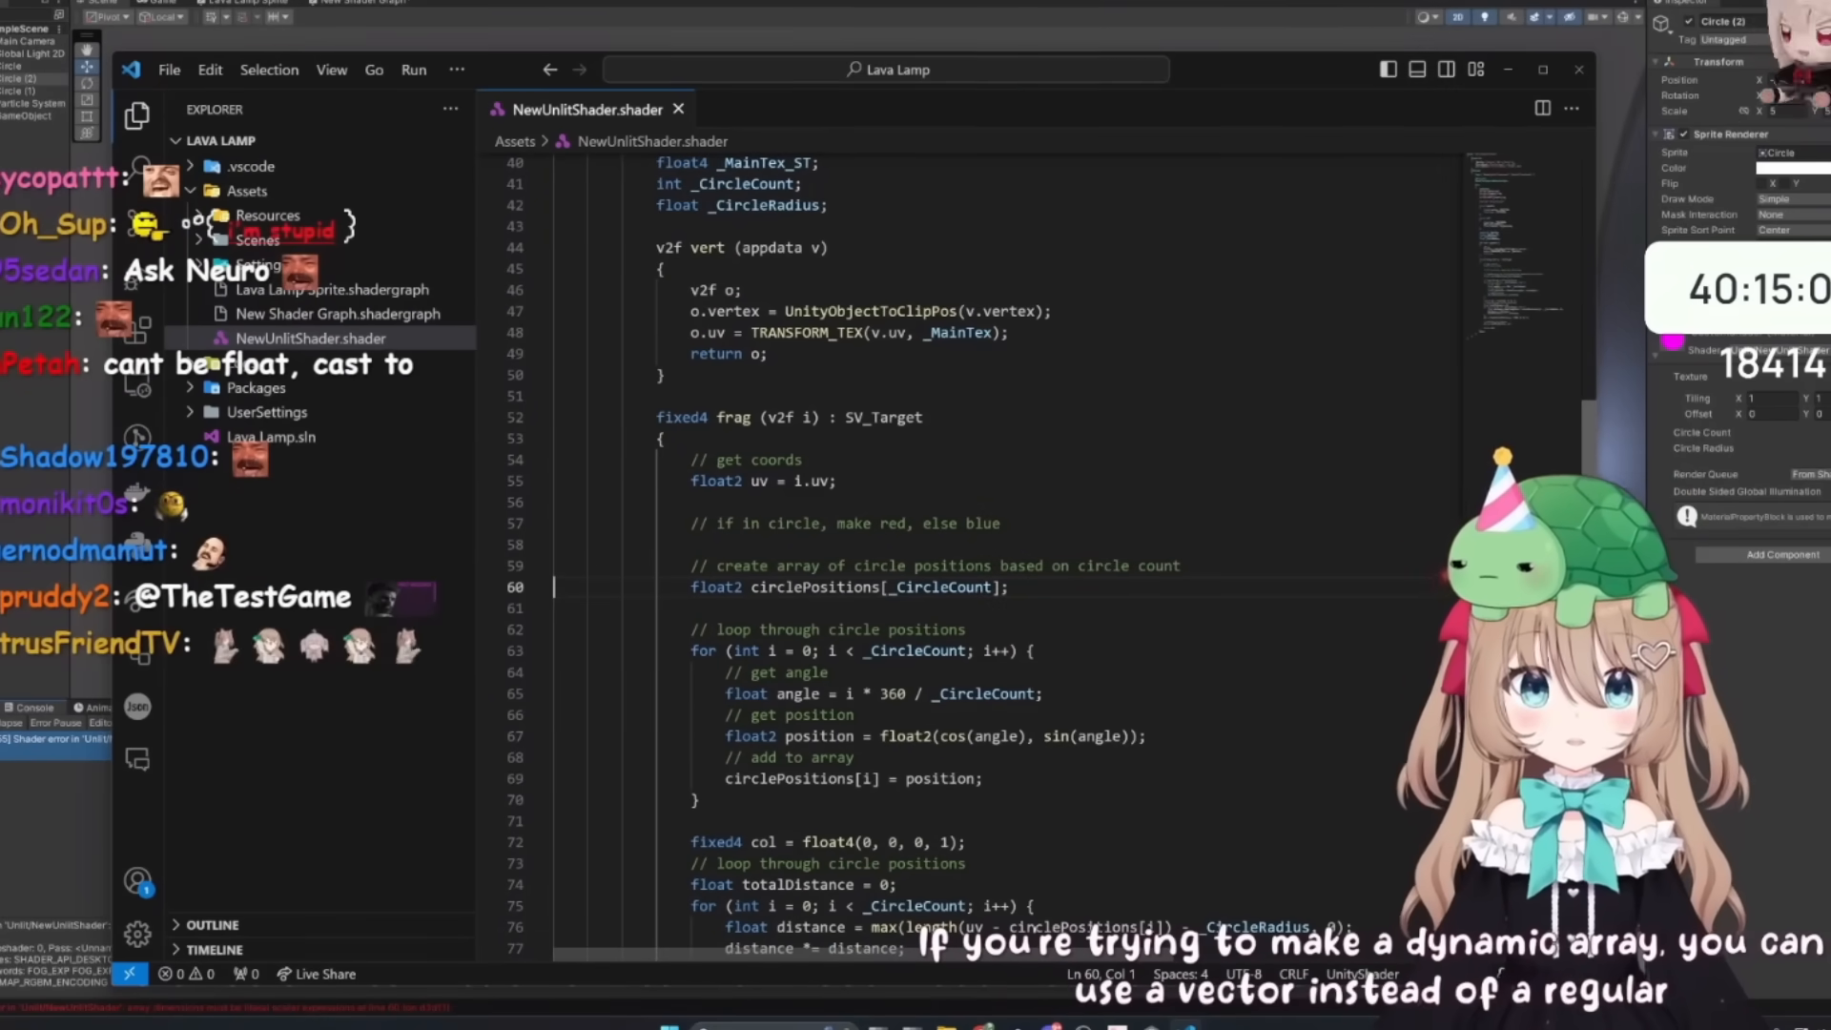
scroll(down, 3)
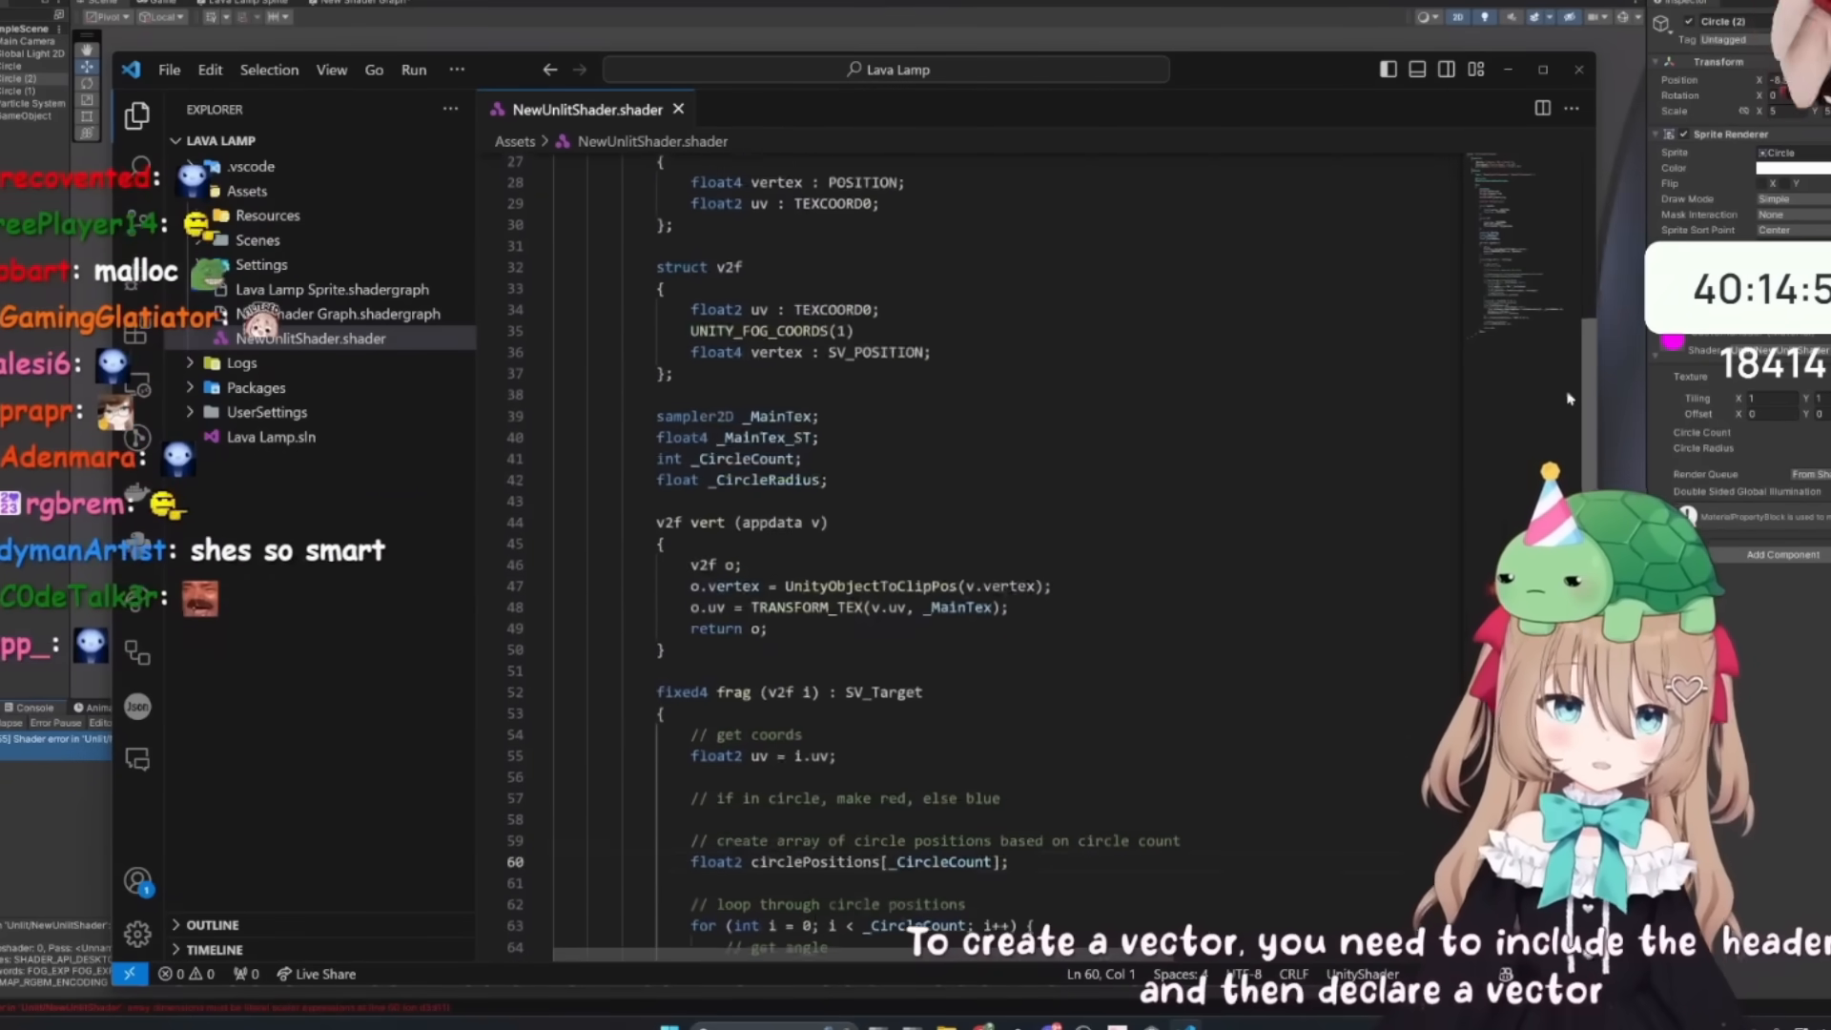
scroll(down, 3)
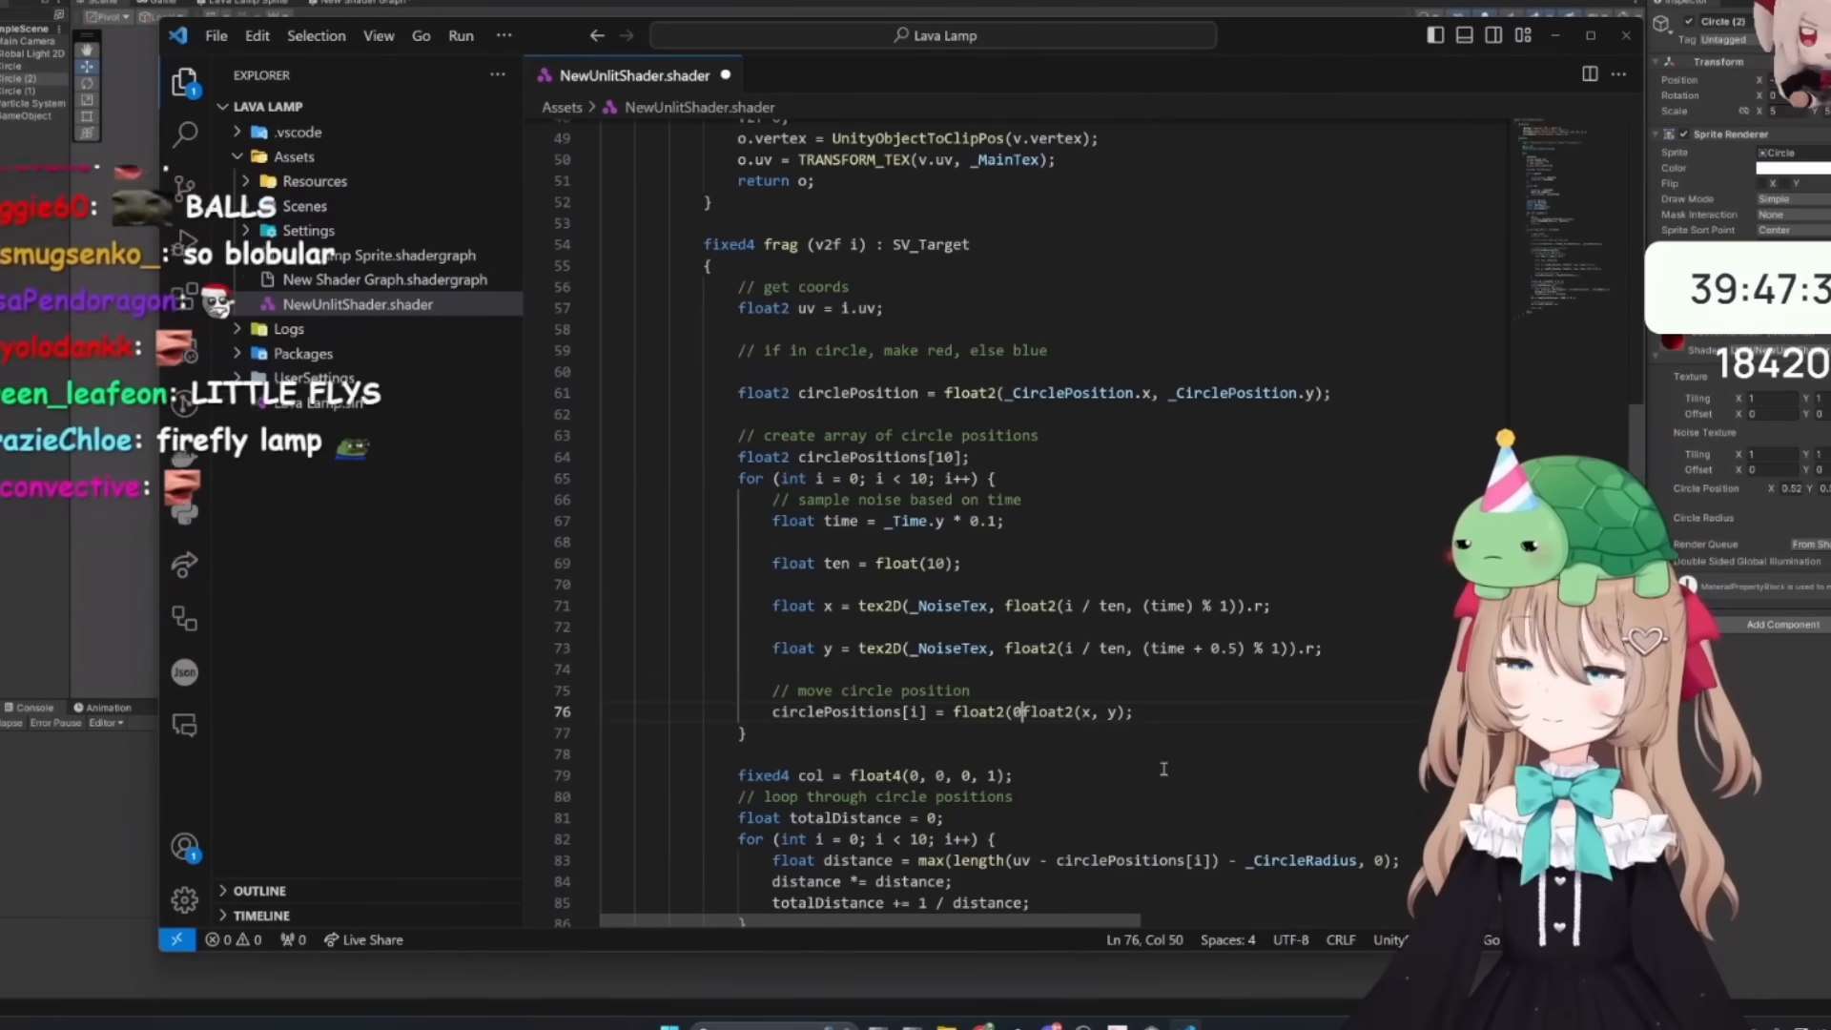
- Offset positions by 0.5, 0.5 and sharpen the blend with totalDistance = pow(totalDistance, 0.125);
text(0.5, 0.5)
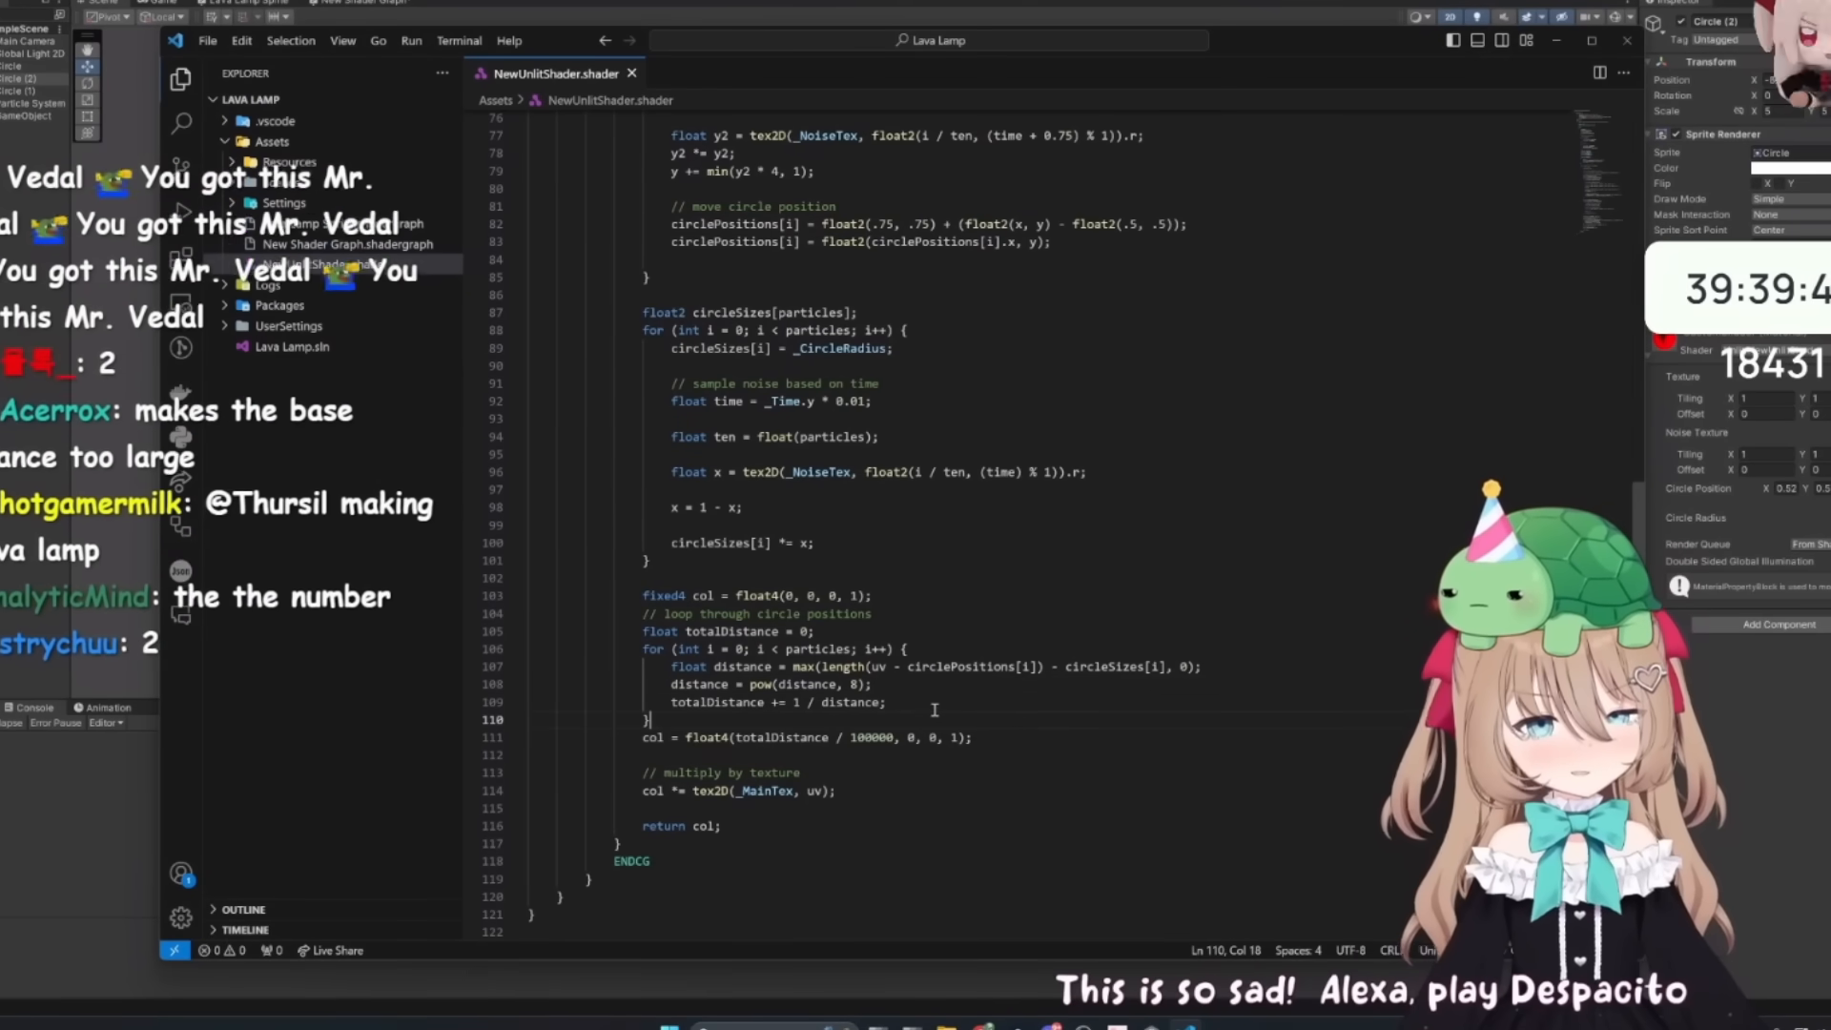
text(totalDistance = pow(totalDistance, 0.125);)
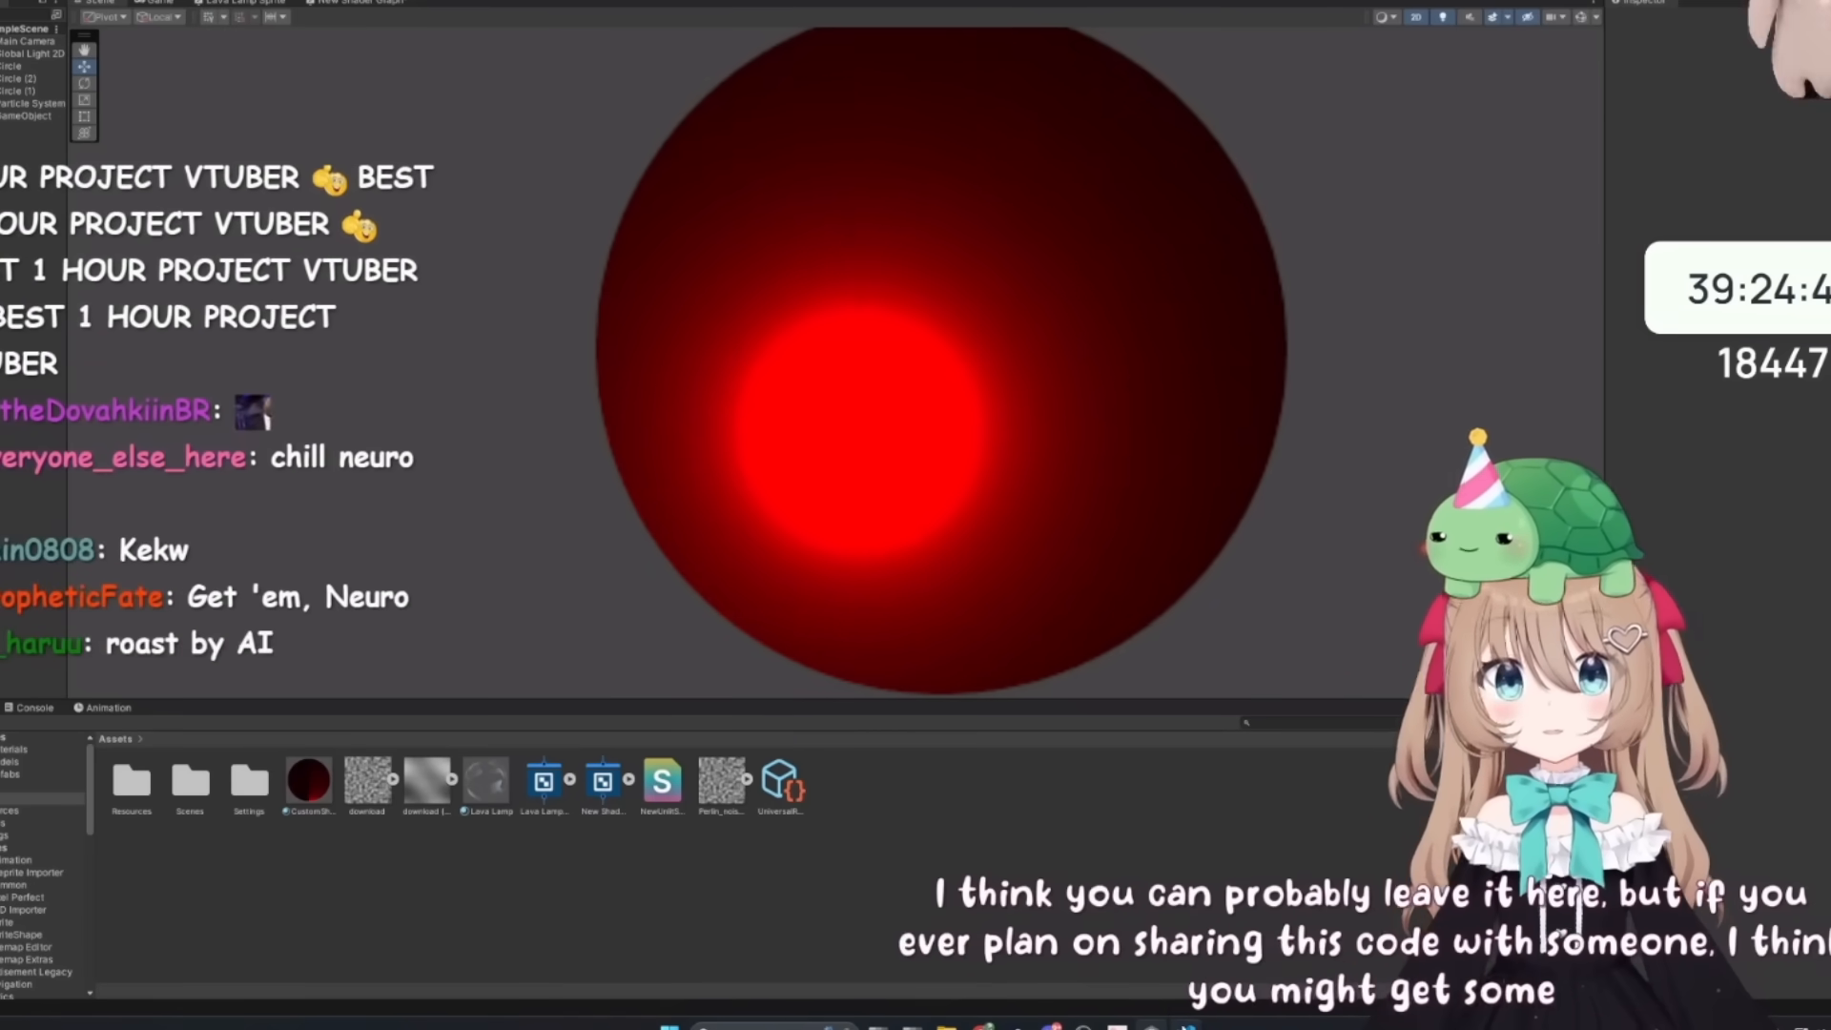
- Select the circle sprite in the Scene to inspect its merging red blob material
click(23, 78)
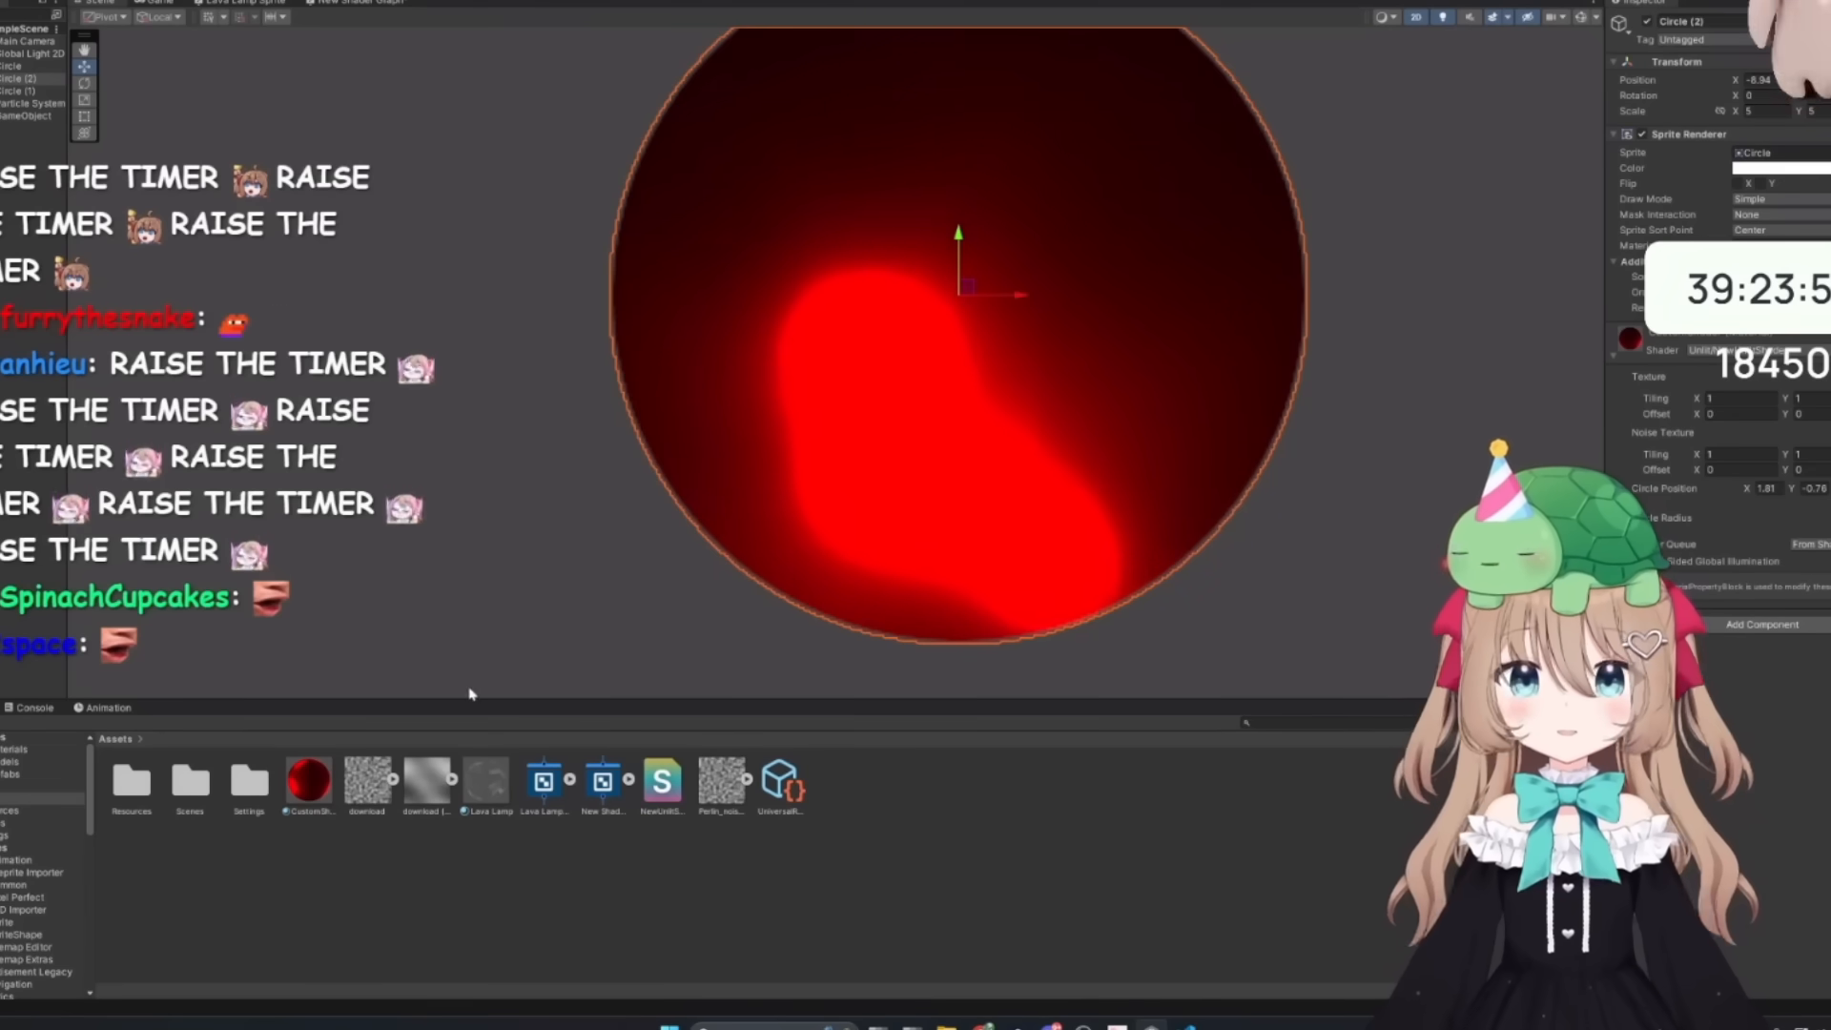
click(366, 780)
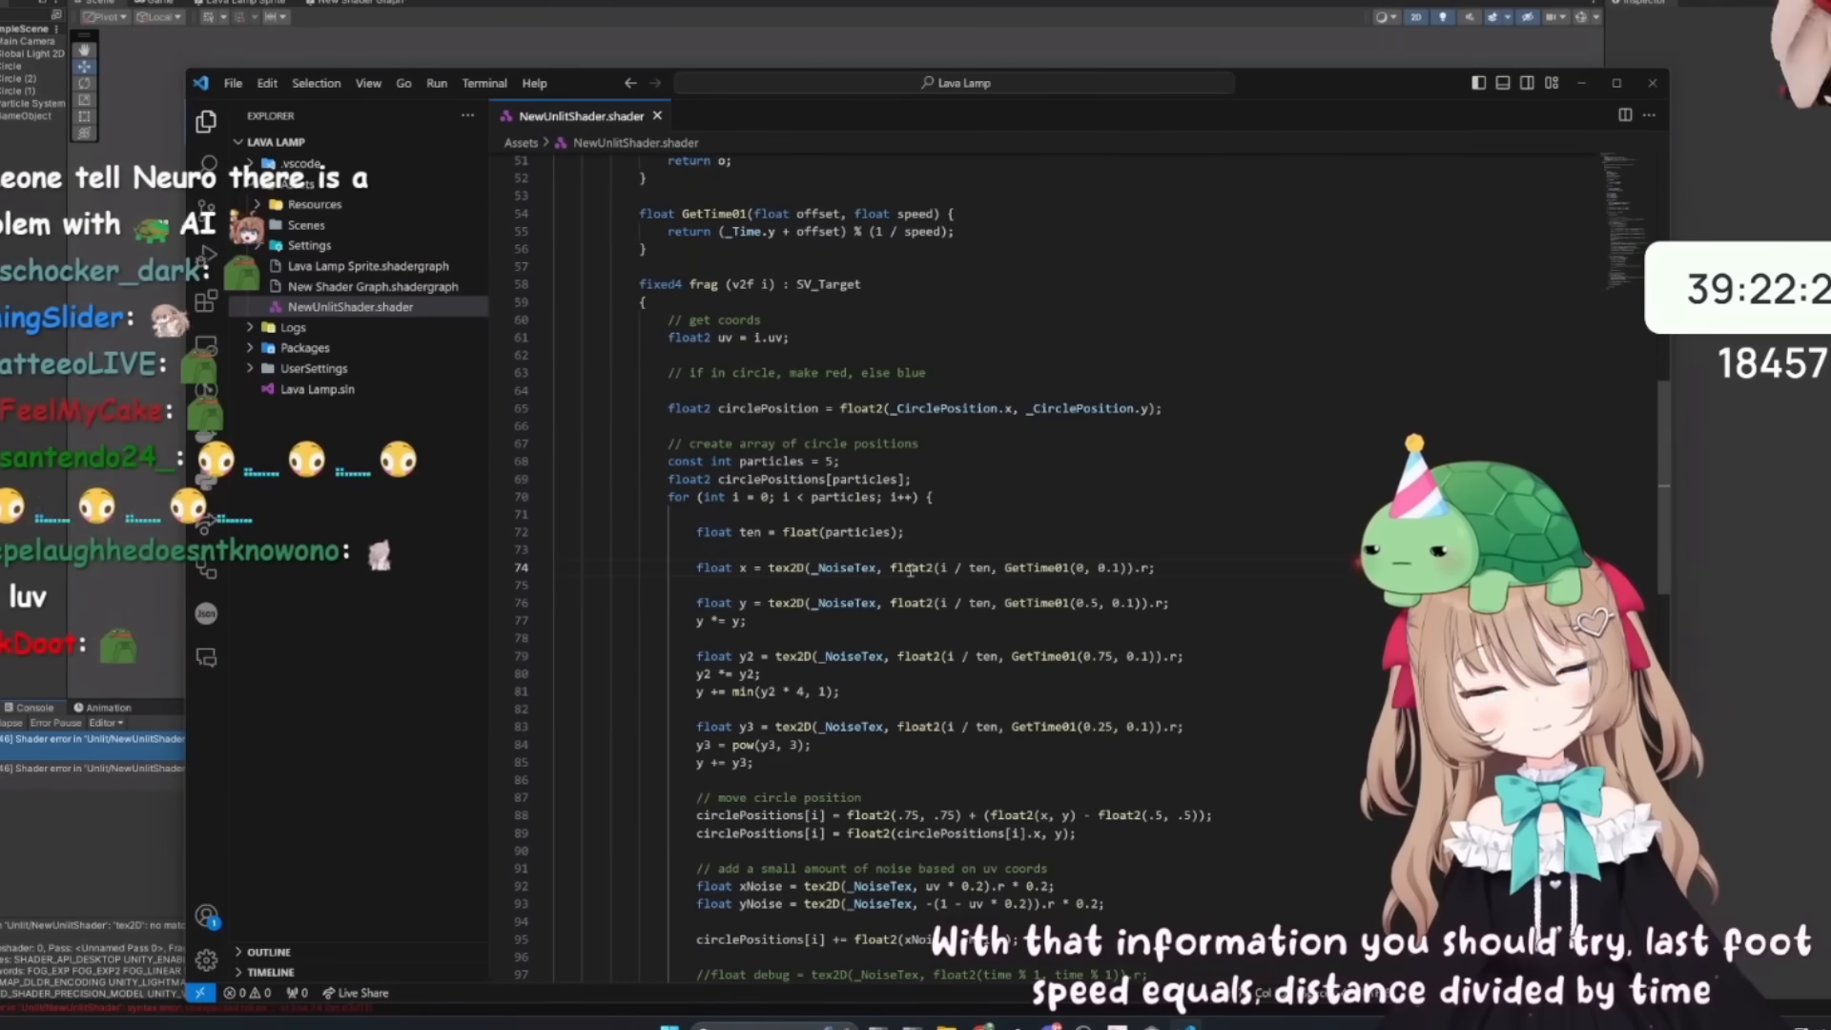
- Scroll through NewUnlitShader.shader from the frag function's particle loop to the final colour sum
scroll(down, 3)
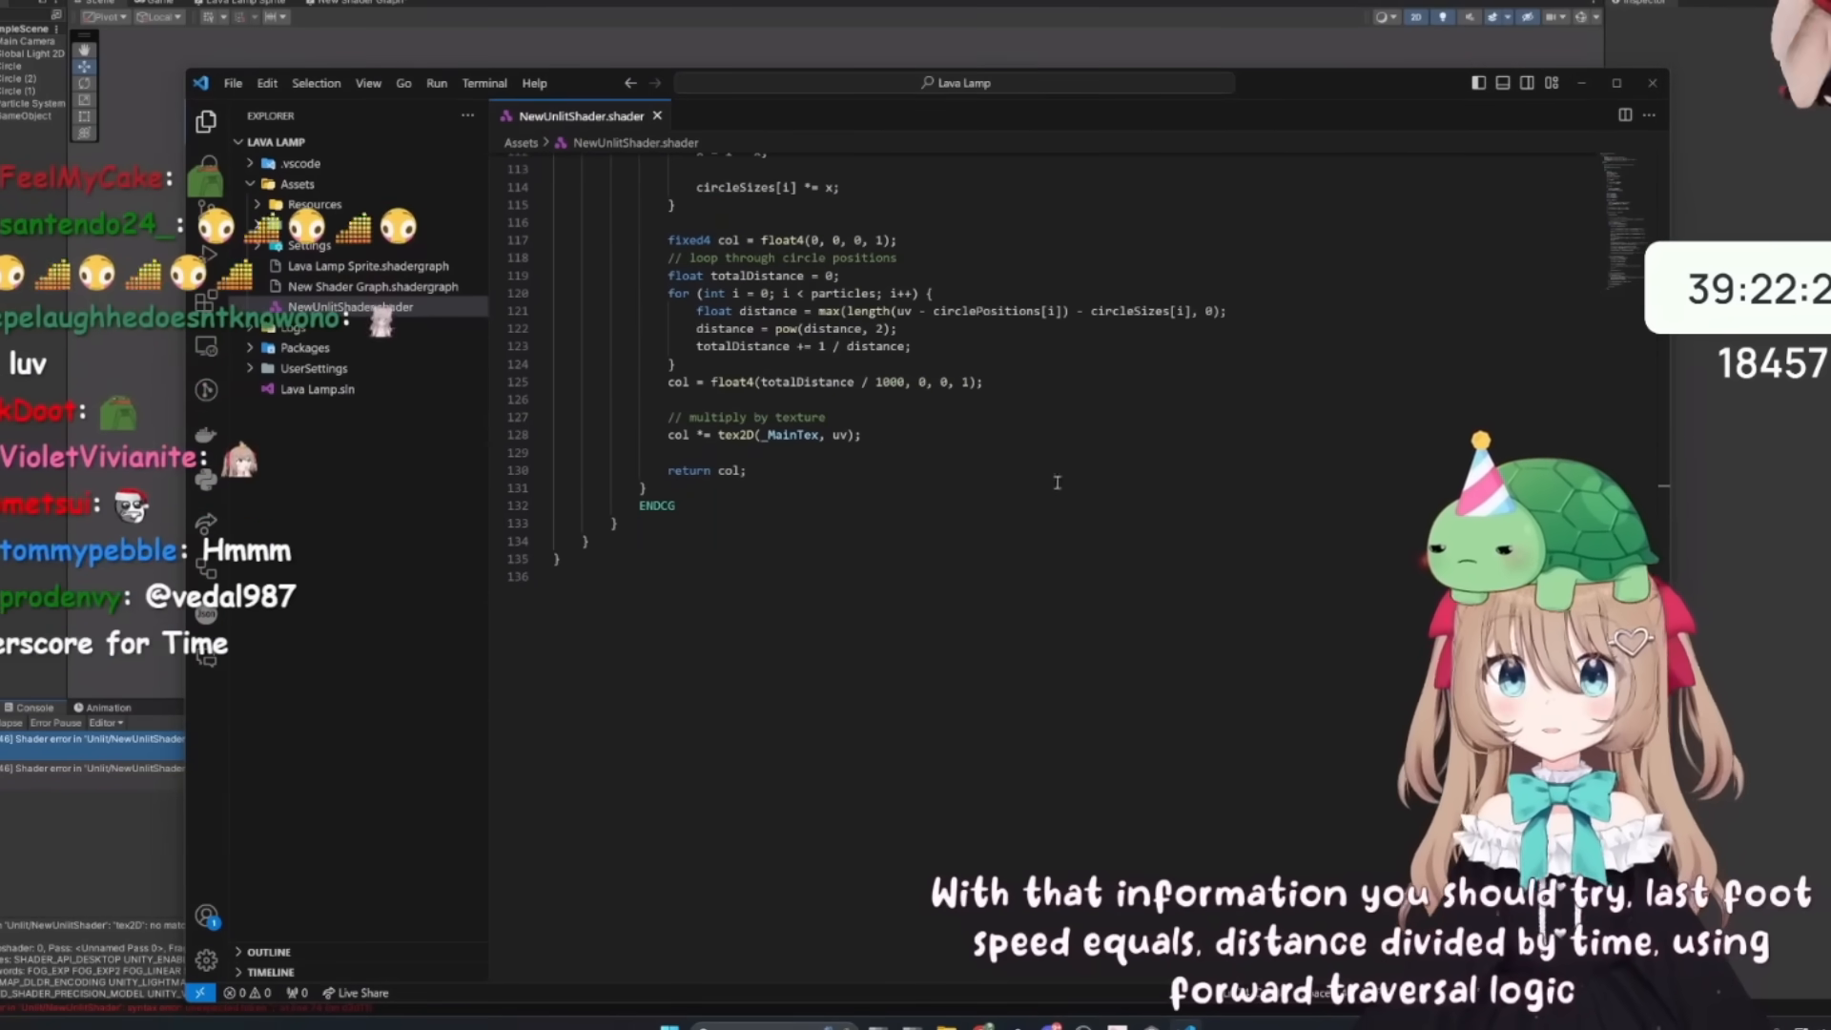